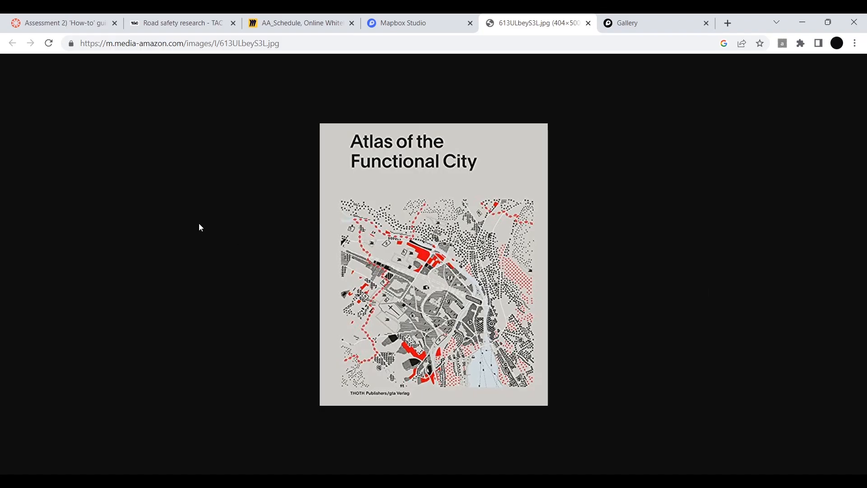
{"action": "mouse_move", "coordinate": [349, 175]}
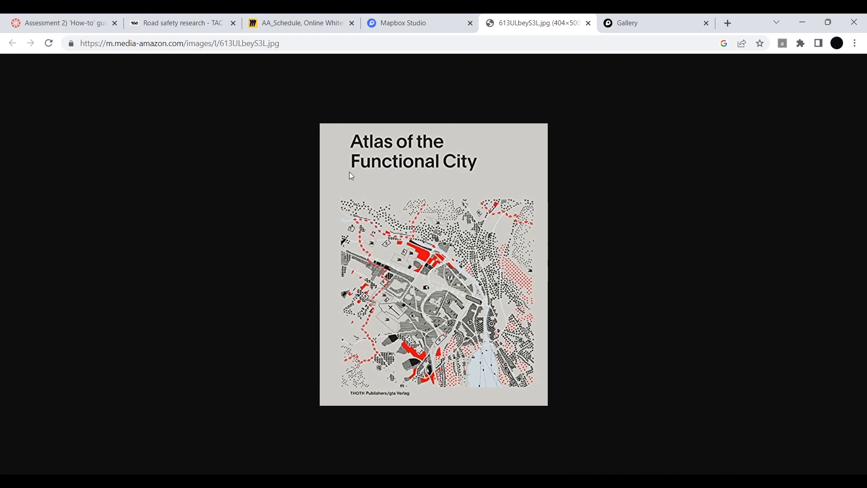
{"action": "mouse_move", "coordinate": [534, 224]}
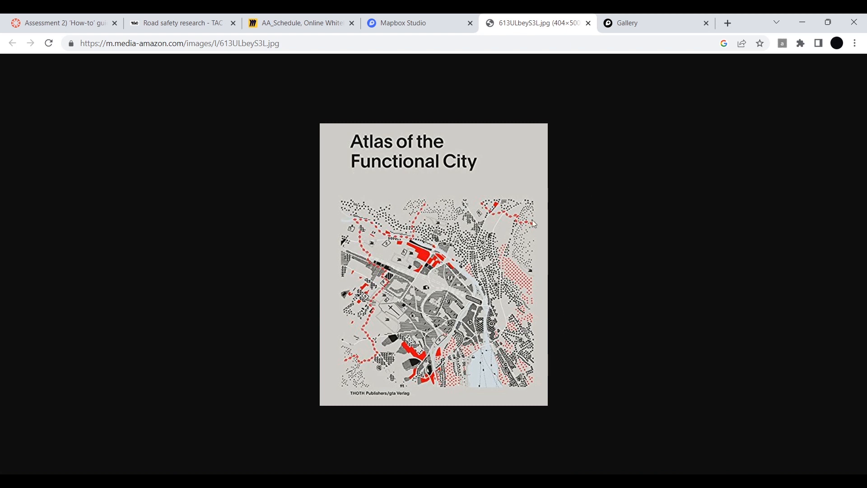
Switch from the Atlas reference image to the Mapbox Studio Styles page
{"action": "left_click", "coordinate": [656, 22]}
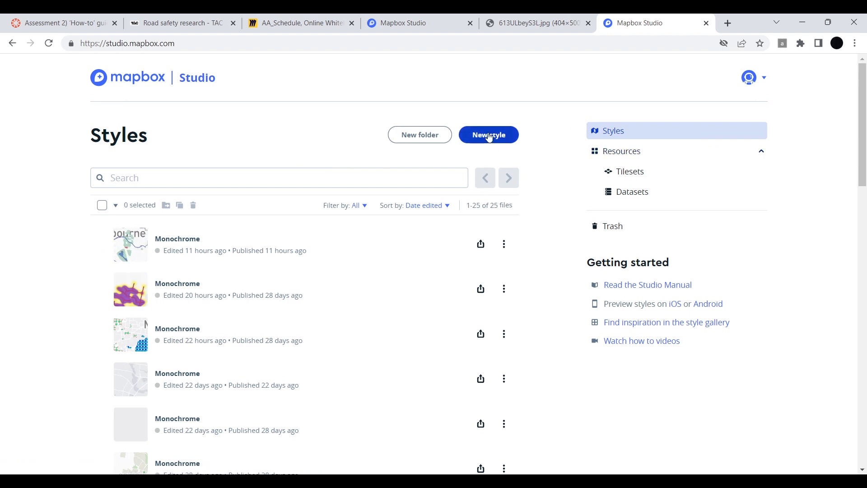
Create a new style from the Monochrome template in its Light variation after previewing Dark
{"action": "left_click", "coordinate": [489, 135]}
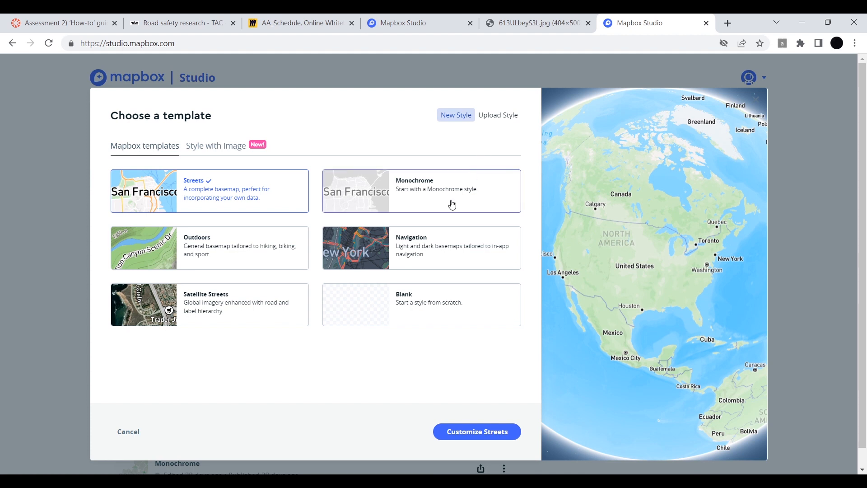
{"action": "left_click", "coordinate": [420, 190]}
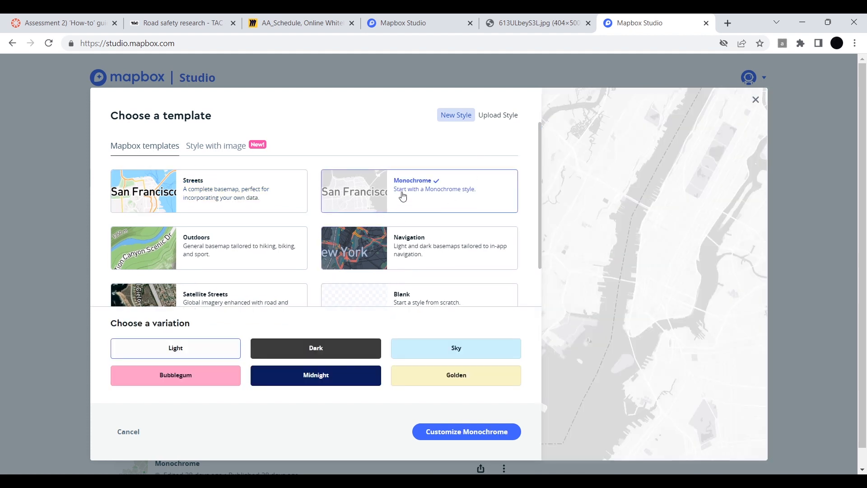
{"action": "left_click", "coordinate": [315, 348]}
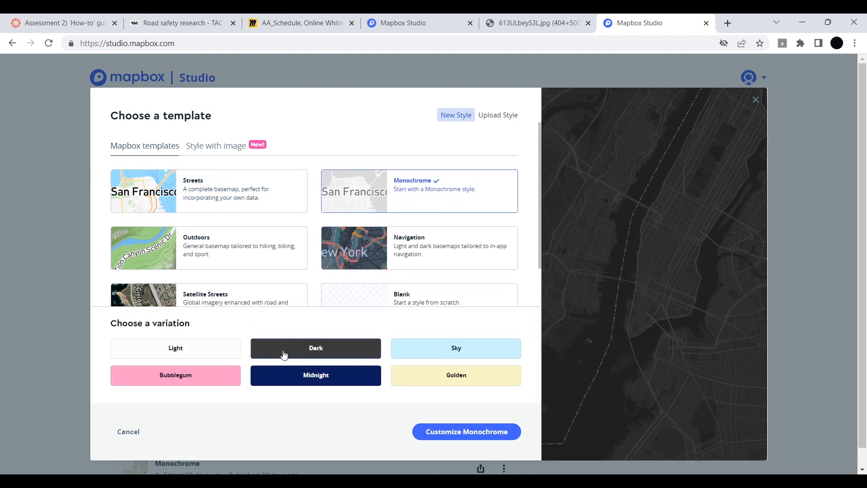
{"action": "left_click", "coordinate": [455, 347]}
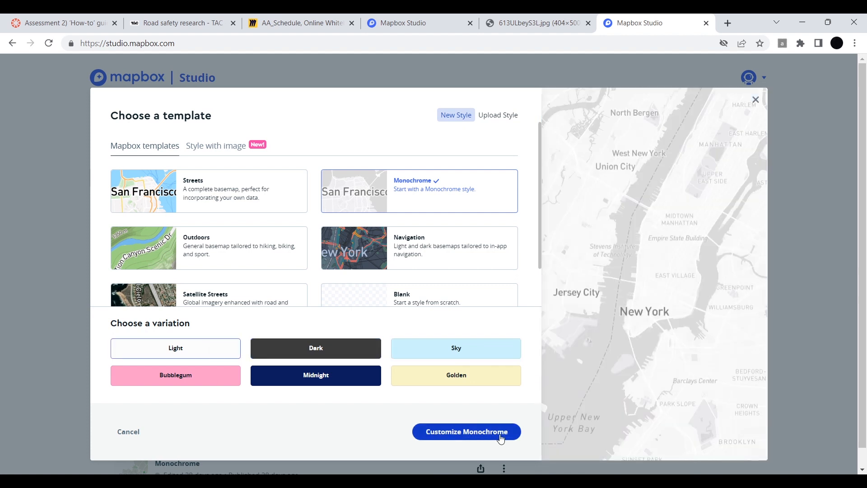
{"action": "left_click", "coordinate": [466, 432]}
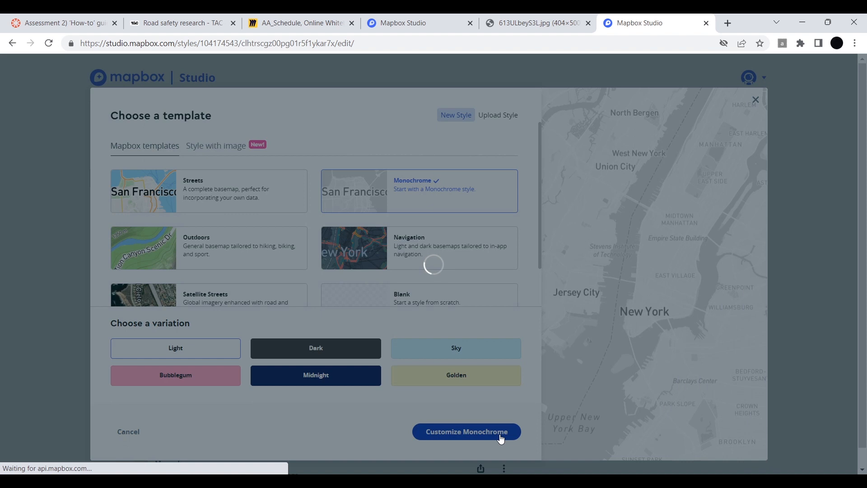
{"action": "left_click", "coordinate": [466, 432]}
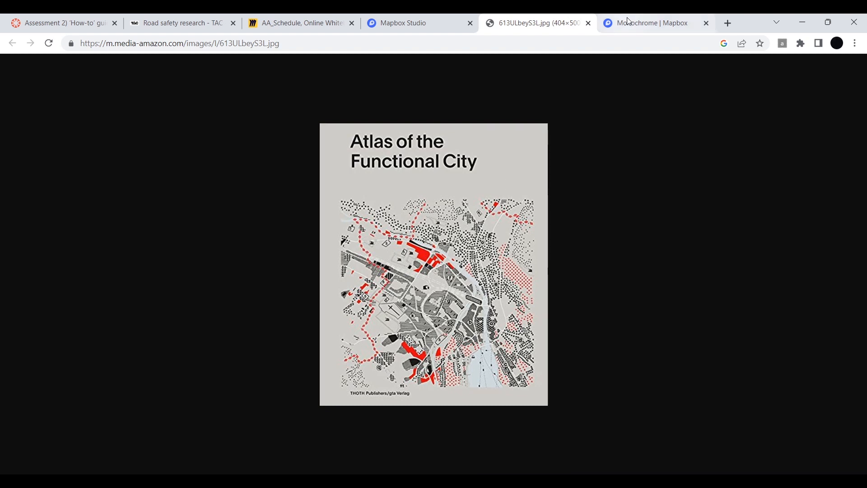
Add a fill layer sourced from Mapbox Streets v8 water data and start colouring it blue
{"action": "left_click", "coordinate": [652, 23]}
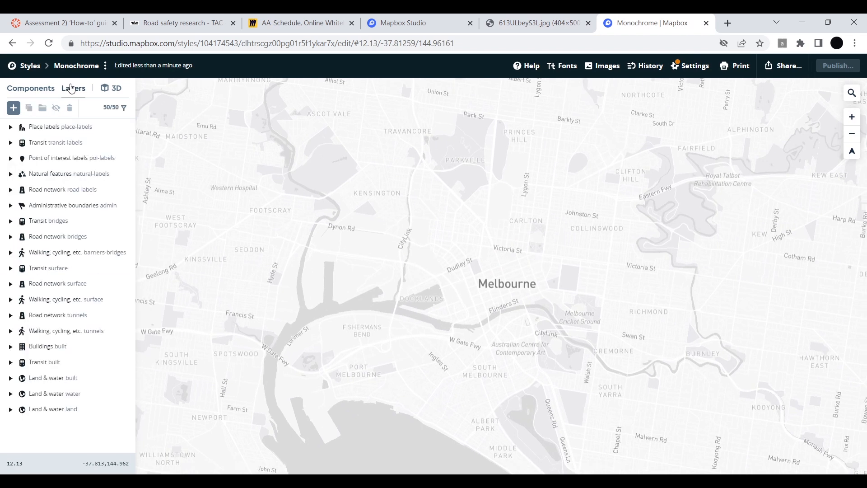
{"action": "left_click", "coordinate": [13, 108]}
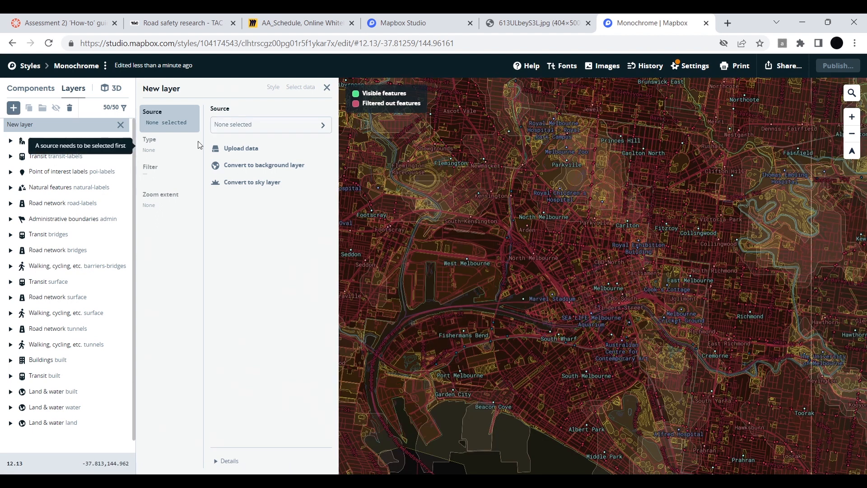
{"action": "left_click", "coordinate": [270, 125]}
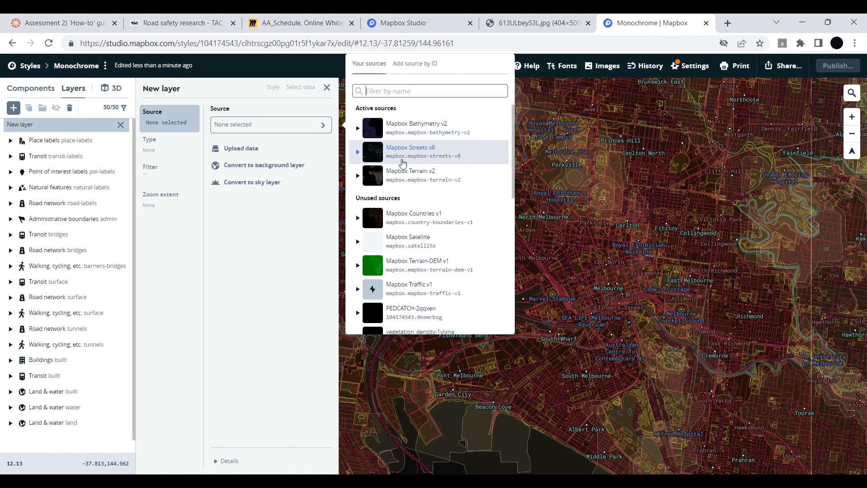
{"action": "left_click", "coordinate": [358, 151]}
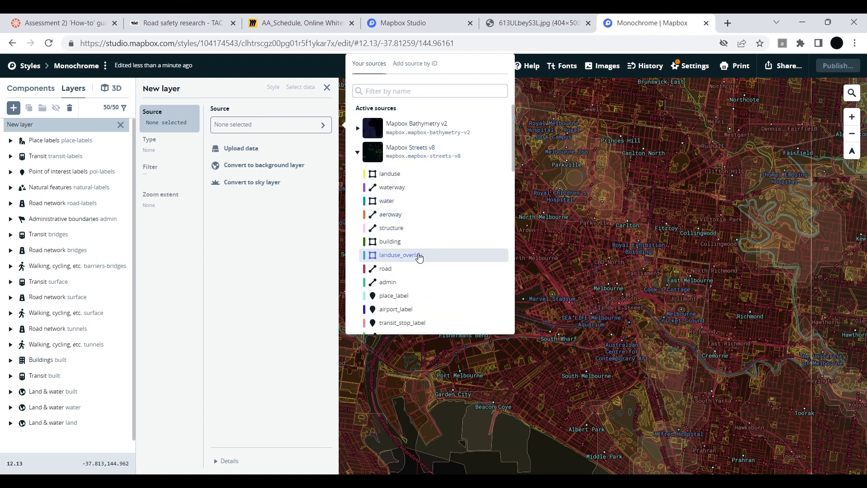
{"action": "scroll", "scroll_direction": "down", "scroll_amount": 3}
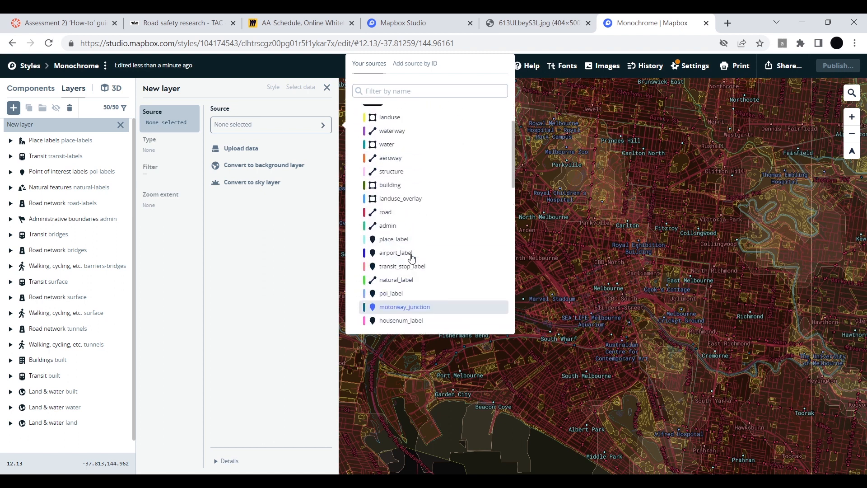
{"action": "left_click", "coordinate": [385, 144]}
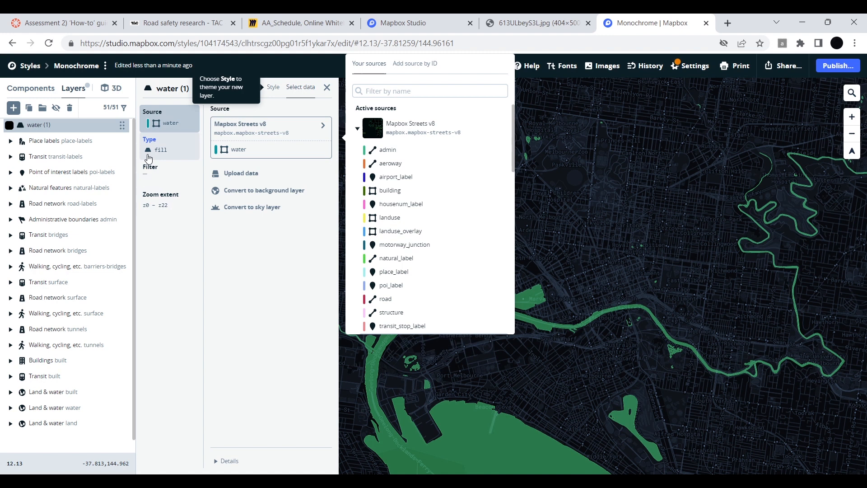
{"action": "left_click", "coordinate": [272, 86]}
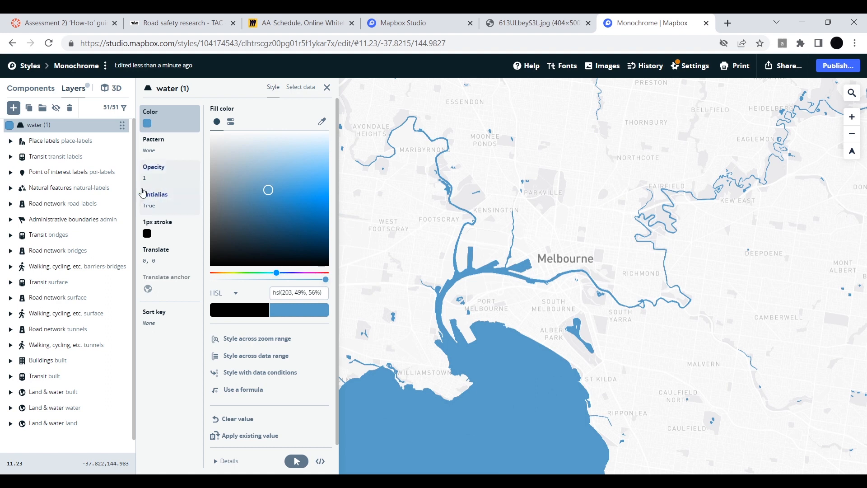
Add a landuse layer from Mapbox Streets v8 filtered to park, agriculture, grass and pitch
{"action": "left_click", "coordinate": [12, 108]}
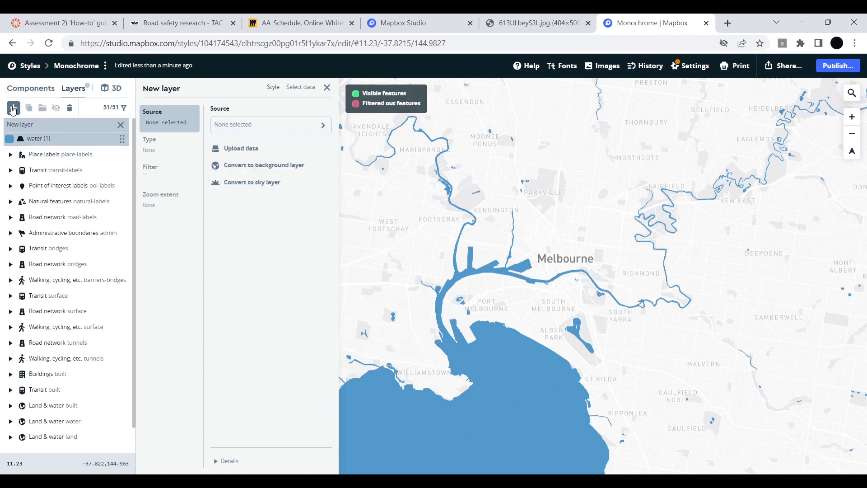
{"action": "left_click", "coordinate": [270, 124]}
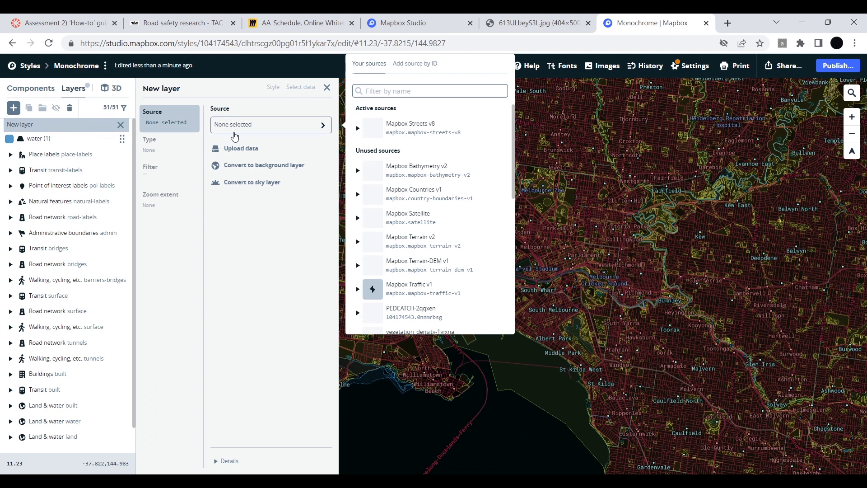
{"action": "left_click", "coordinate": [358, 127]}
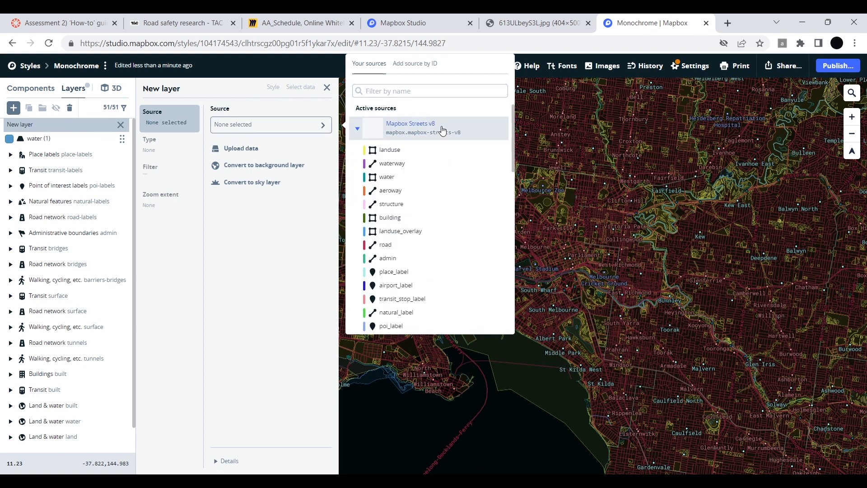
{"action": "left_click", "coordinate": [390, 149]}
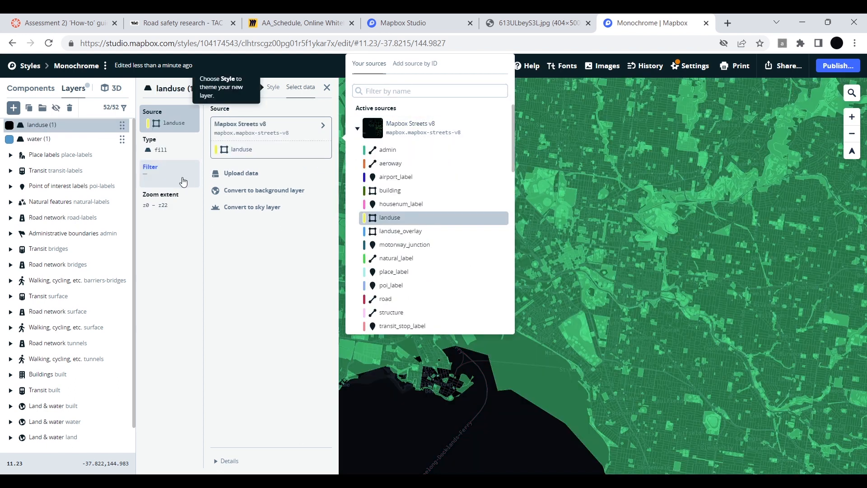
{"action": "left_click", "coordinate": [151, 172]}
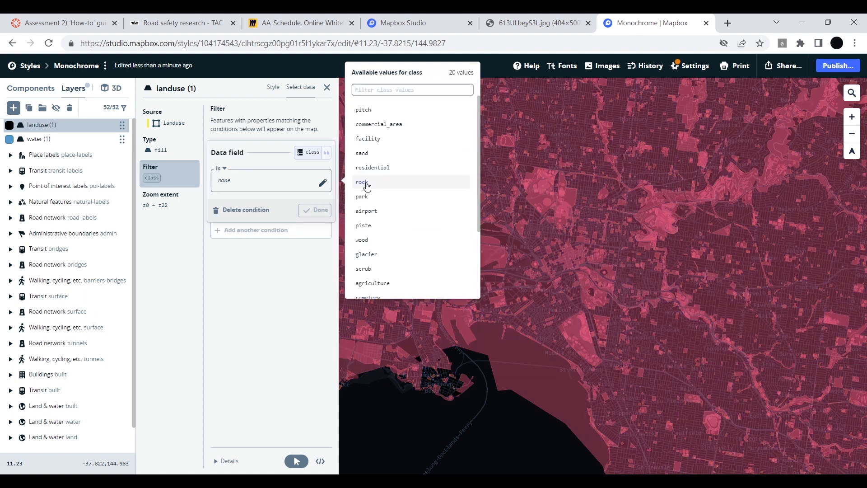
{"action": "mouse_move", "coordinate": [422, 131]}
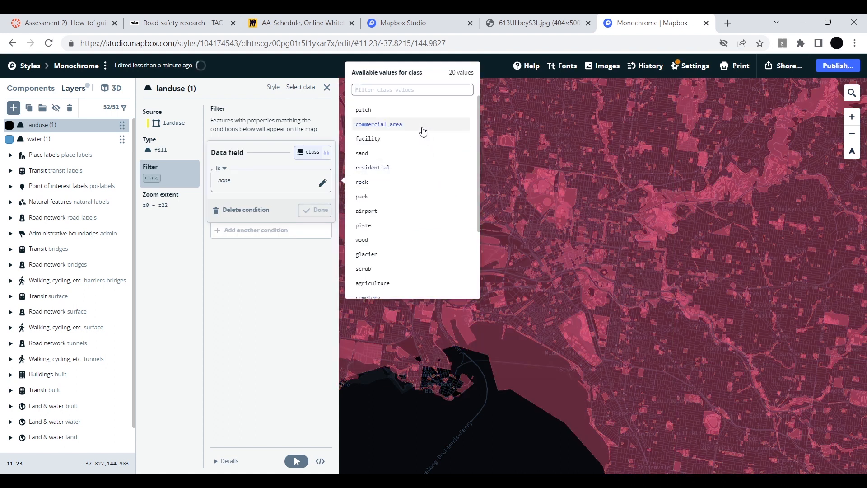
{"action": "mouse_move", "coordinate": [373, 239]}
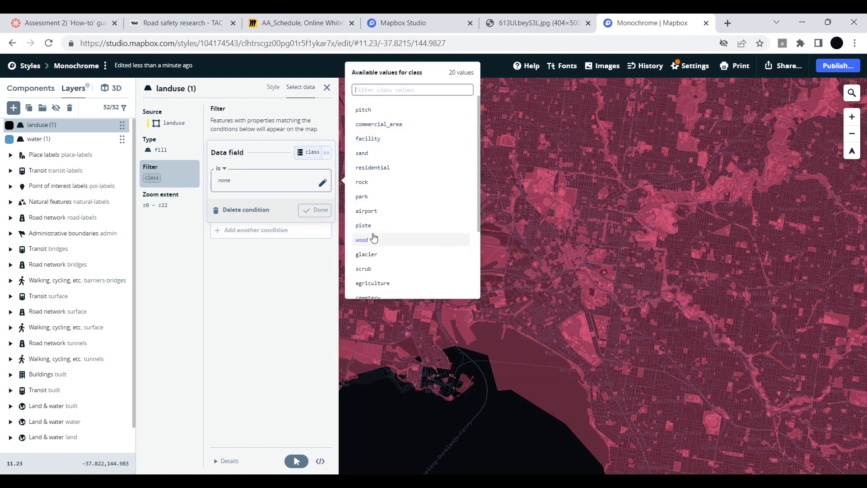
{"action": "left_click", "coordinate": [362, 196]}
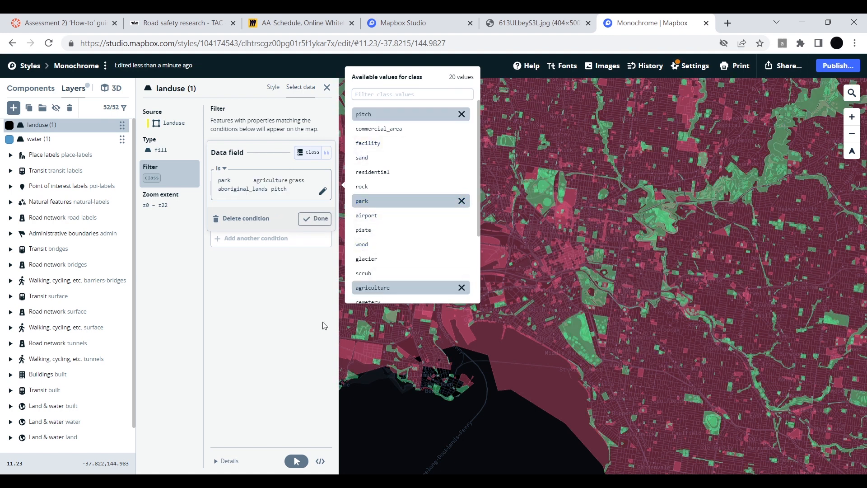
{"action": "left_click", "coordinate": [314, 219]}
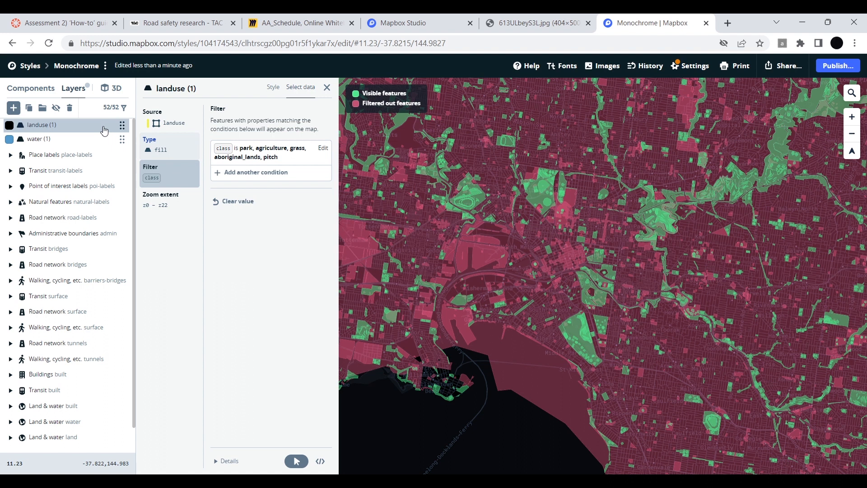
Colour the landuse fill a soft green (hsl 156, 42%, 68%)
{"action": "left_click", "coordinate": [327, 87]}
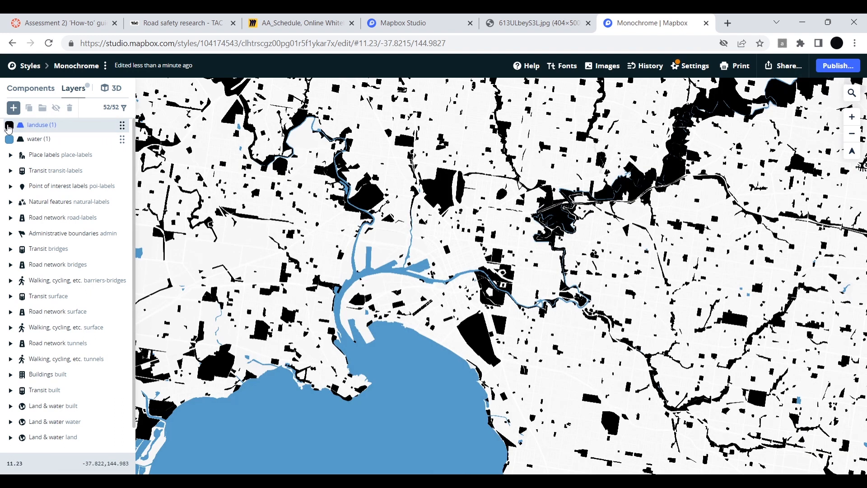
{"action": "left_click", "coordinate": [41, 125]}
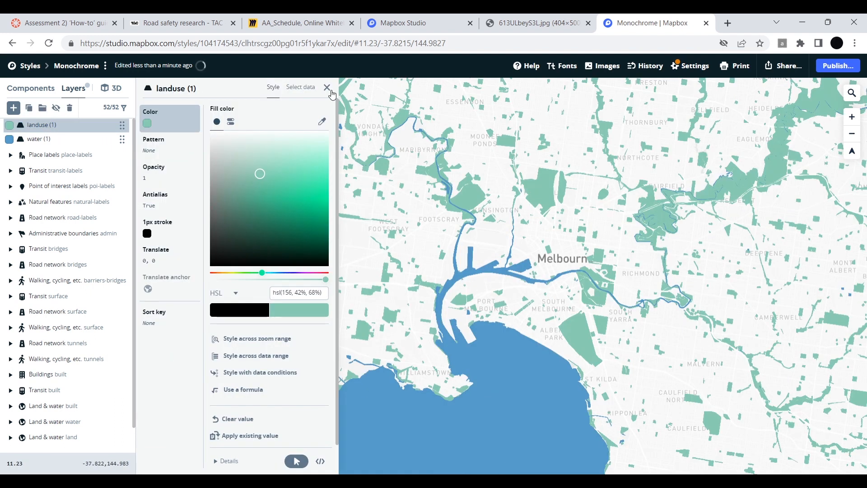
{"action": "mouse_move", "coordinate": [31, 103]}
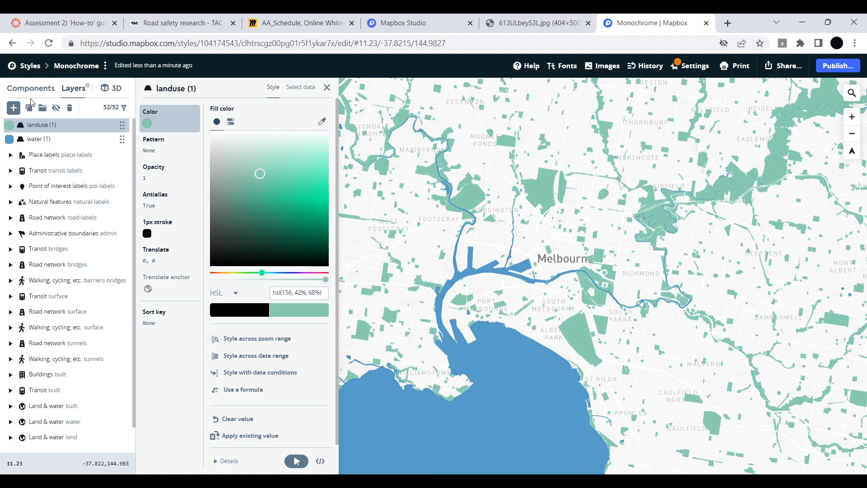
Add a landuse layer filtered to commercial_area and fill it pink
{"action": "left_click", "coordinate": [13, 107]}
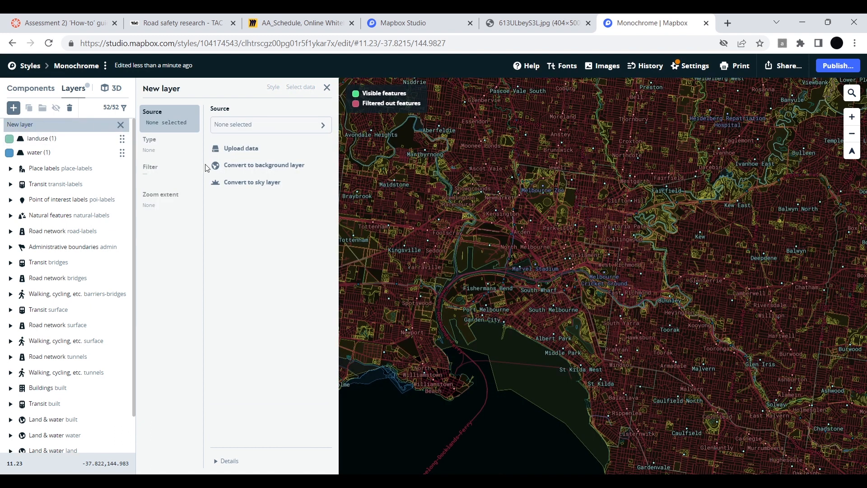
{"action": "left_click", "coordinate": [241, 149]}
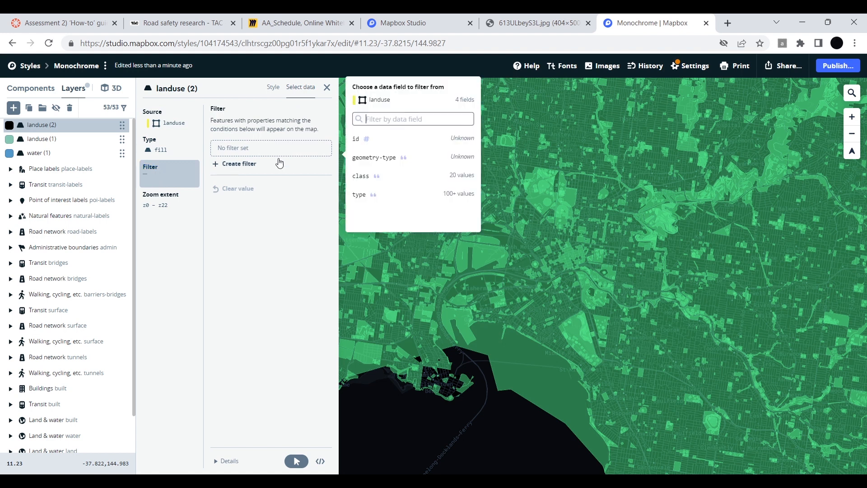
{"action": "left_click", "coordinate": [360, 176]}
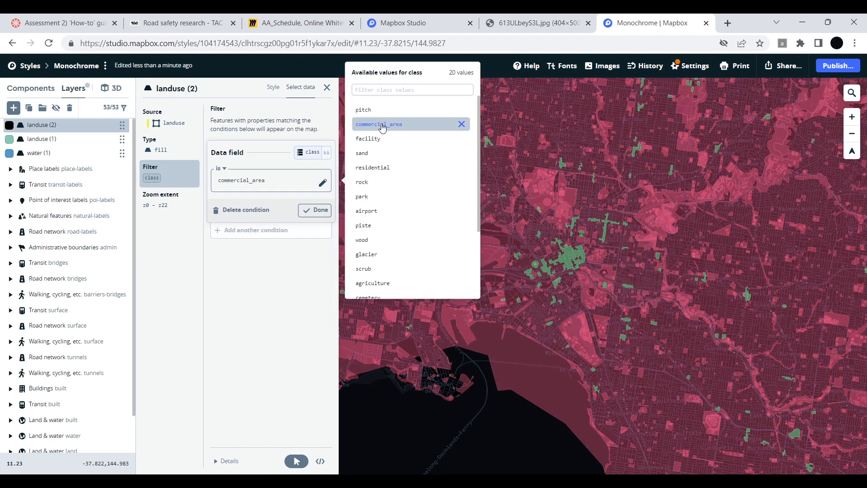
{"action": "scroll", "scroll_direction": "down", "scroll_amount": 3}
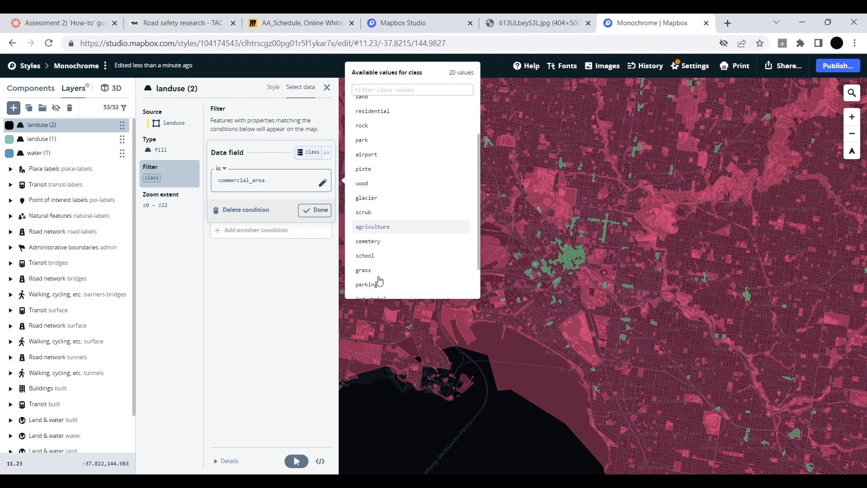
{"action": "scroll", "scroll_direction": "up", "scroll_amount": 3}
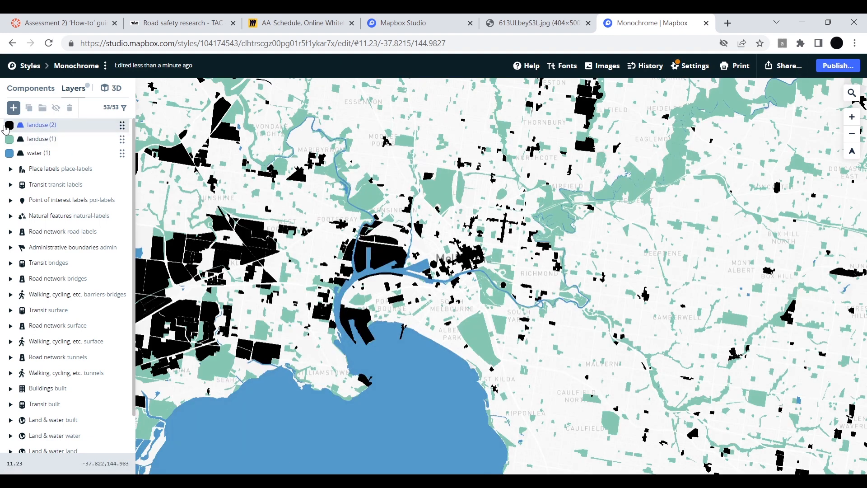
{"action": "left_click", "coordinate": [41, 125]}
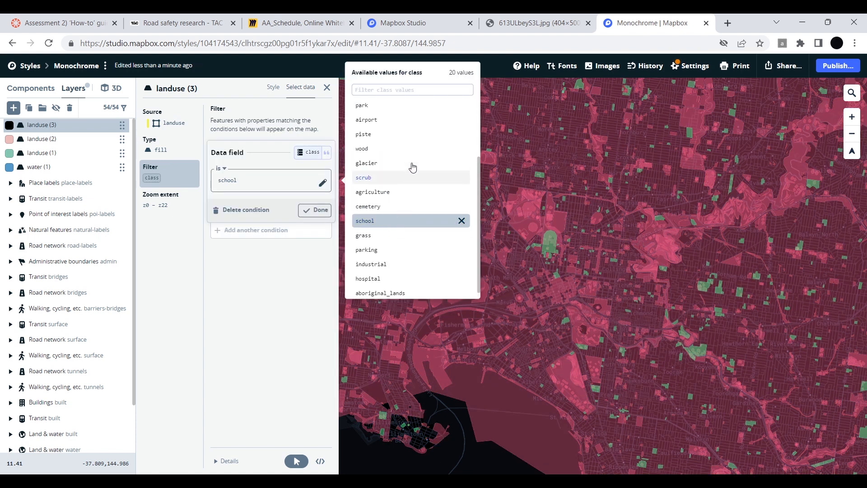
Fill the schools landuse layer a pale lavender
{"action": "scroll", "scroll_direction": "up", "scroll_amount": 3}
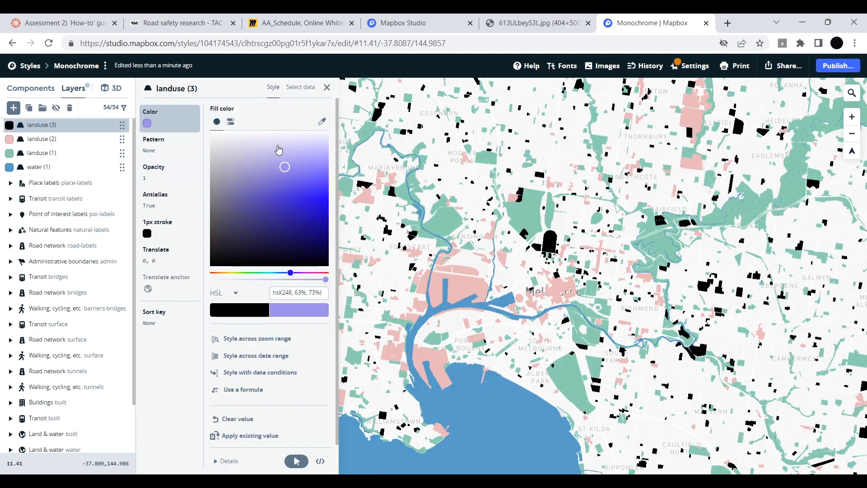
{"action": "left_click_drag", "start_coordinate": [284, 167], "coordinate": [284, 166]}
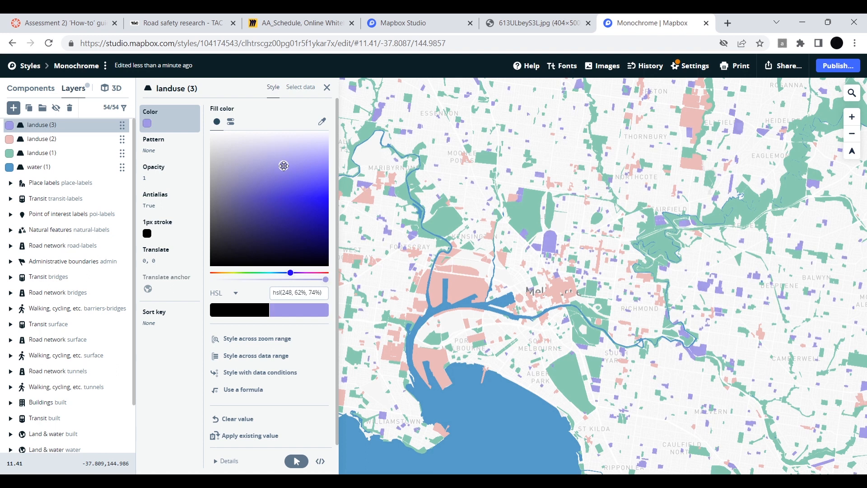
{"action": "left_click_drag", "start_coordinate": [284, 167], "coordinate": [267, 145]}
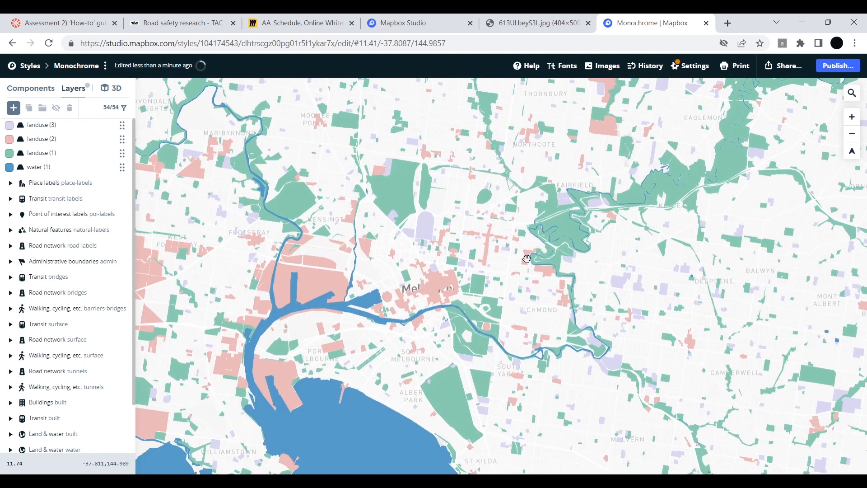
{"action": "scroll", "scroll_direction": "down", "scroll_amount": 3}
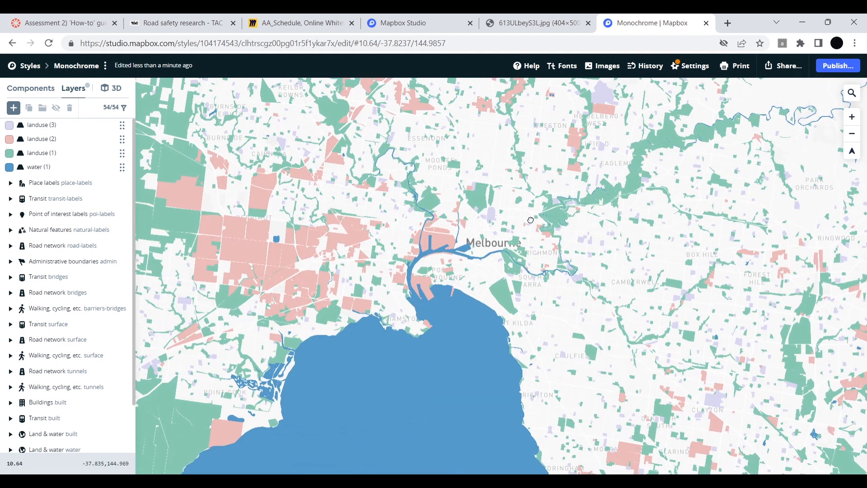
{"action": "left_click", "coordinate": [536, 23]}
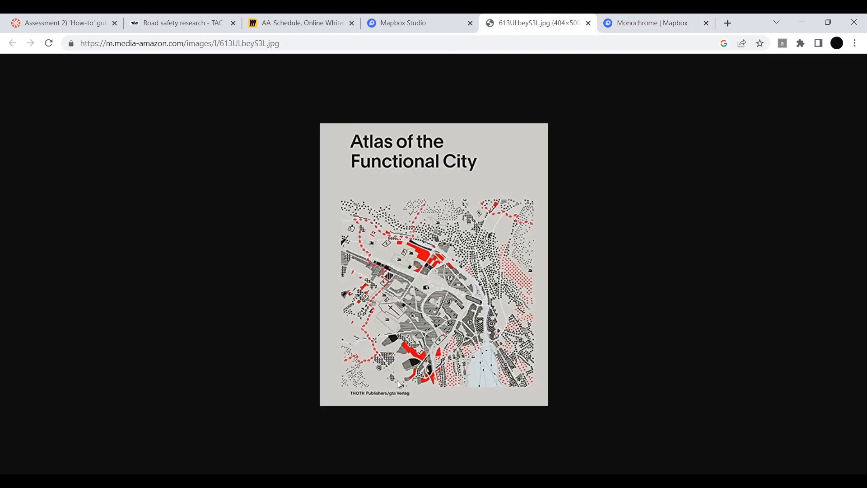
{"action": "left_click", "coordinate": [651, 22]}
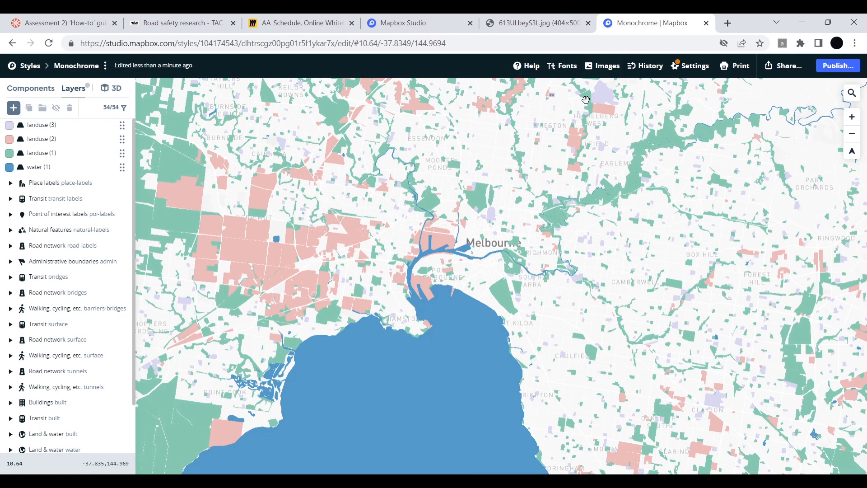
{"action": "scroll", "scroll_direction": "up", "scroll_amount": 3}
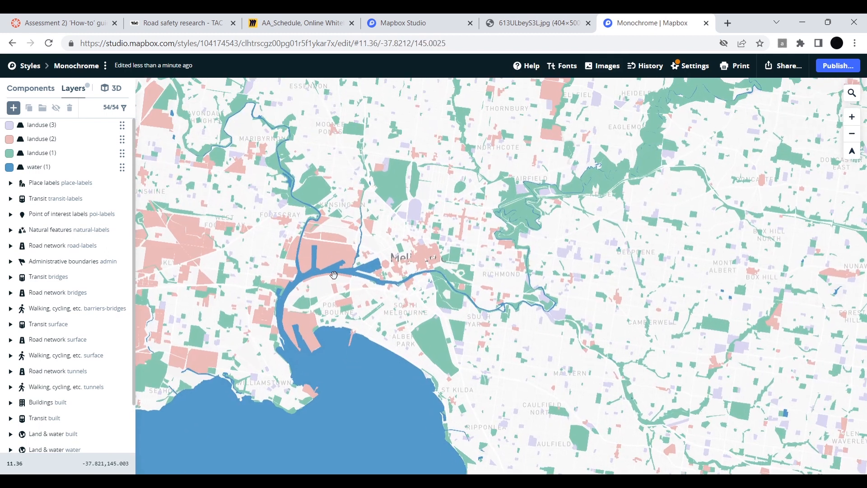
{"action": "left_click", "coordinate": [41, 125]}
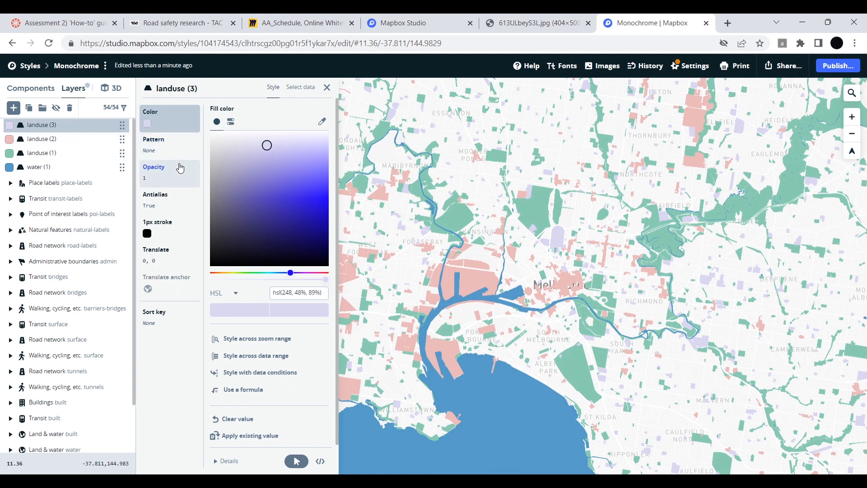
Replace the schools layer's solid fill with the dot-9 sprite pattern after trying a ringed dot
{"action": "left_click", "coordinate": [154, 142]}
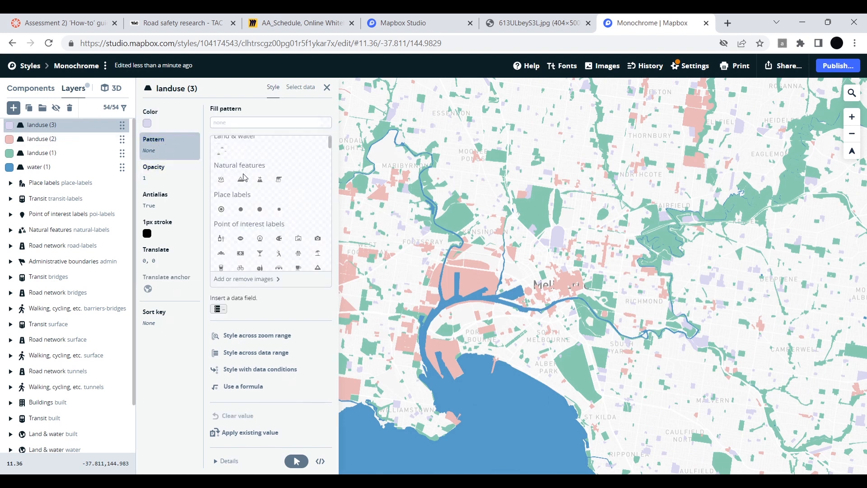
{"action": "scroll", "scroll_direction": "down", "scroll_amount": 3}
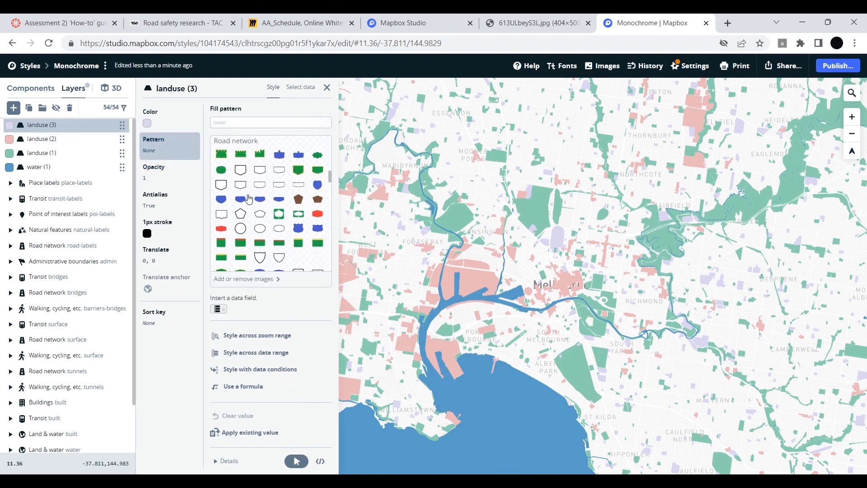
{"action": "scroll", "scroll_direction": "down", "scroll_amount": 3}
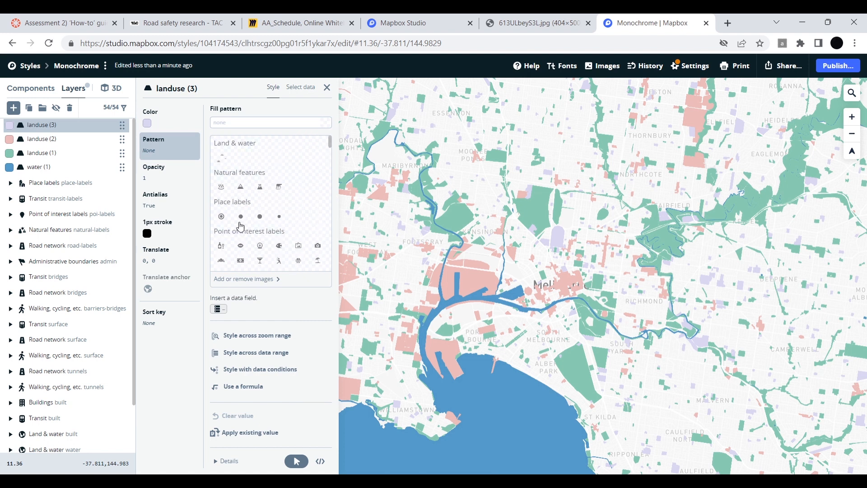
{"action": "scroll", "scroll_direction": "down", "scroll_amount": 3}
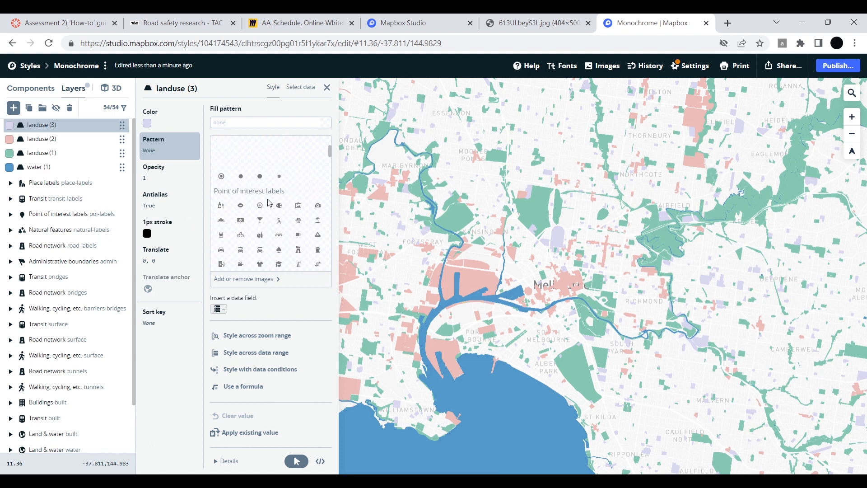
{"action": "left_click", "coordinate": [259, 178]}
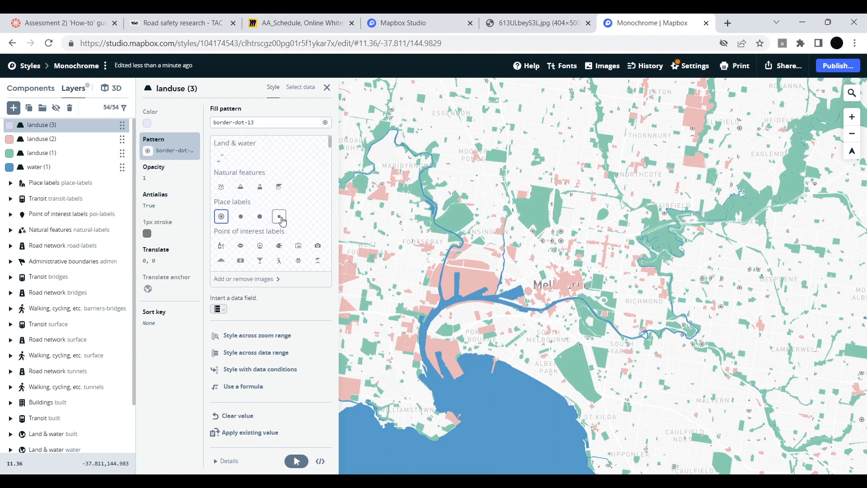
{"action": "left_click", "coordinate": [279, 216]}
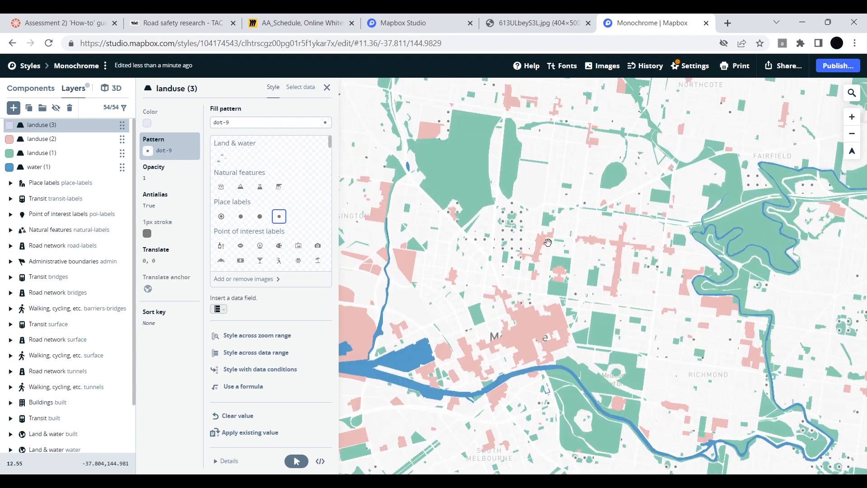
{"action": "scroll", "scroll_direction": "up", "scroll_amount": 3}
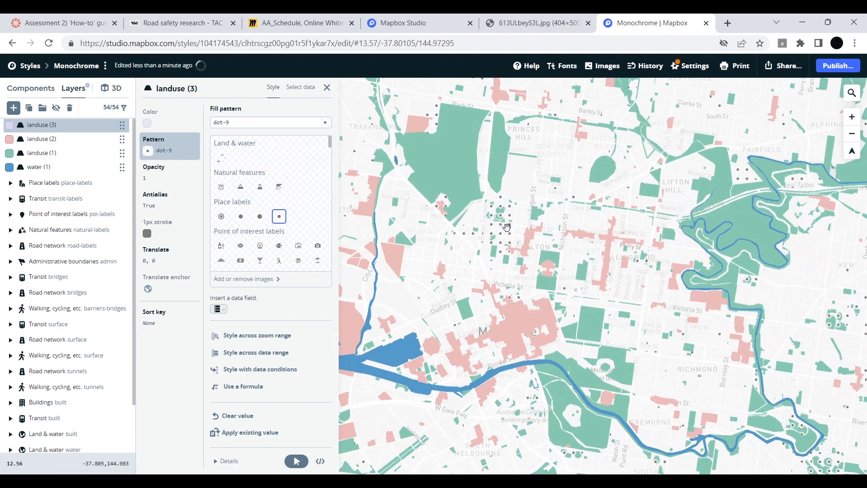
{"action": "scroll", "scroll_direction": "down", "scroll_amount": 3}
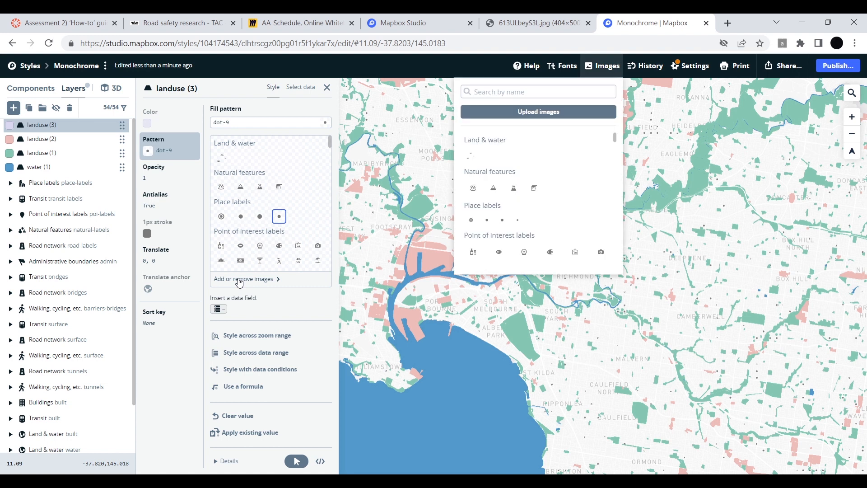
{"action": "mouse_move", "coordinate": [537, 111]}
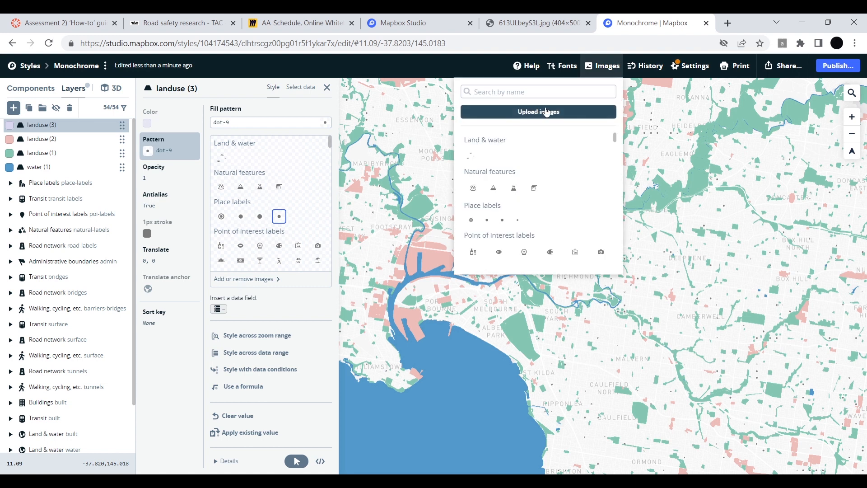
Start an image upload to the spritesheet and bring up the SVG file chooser
{"action": "left_click", "coordinate": [537, 111]}
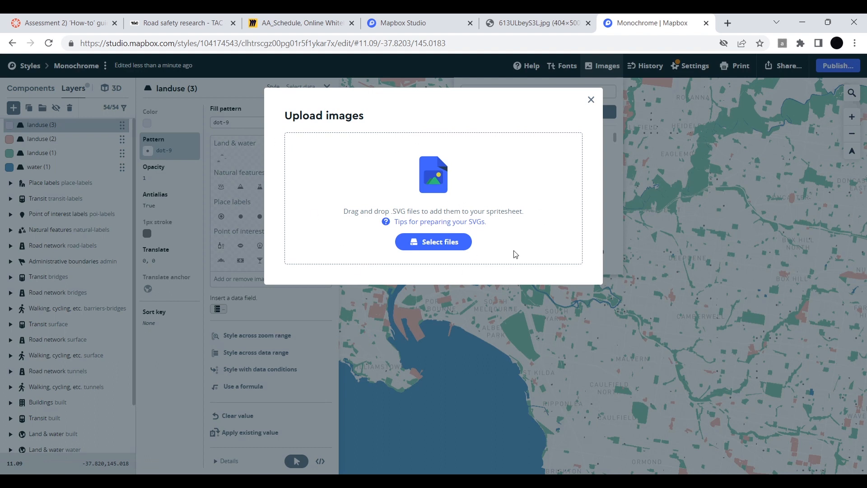
{"action": "mouse_move", "coordinate": [429, 212]}
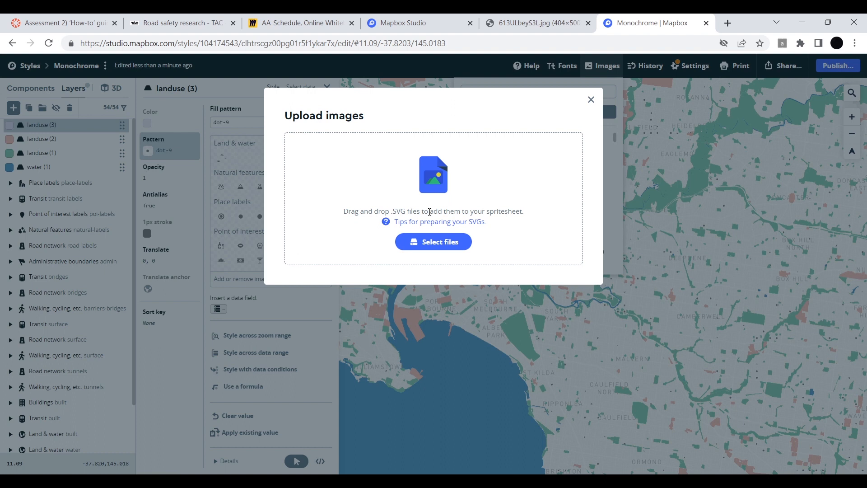
{"action": "mouse_move", "coordinate": [445, 269]}
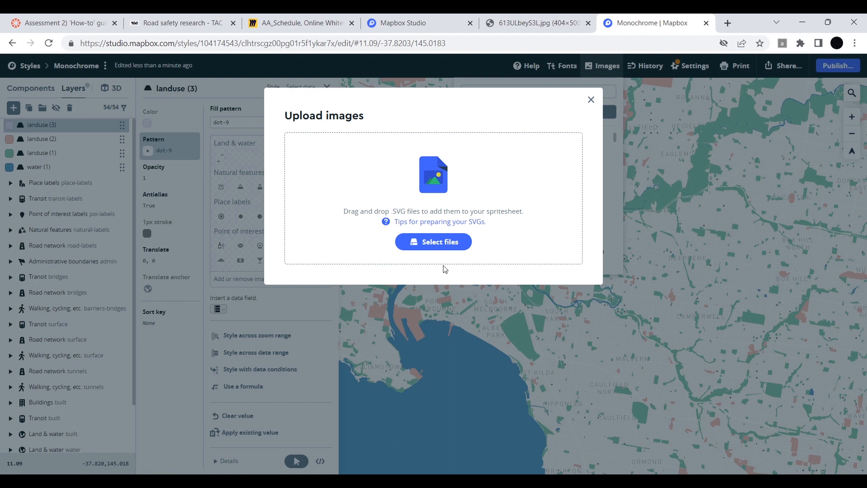
{"action": "mouse_move", "coordinate": [433, 242]}
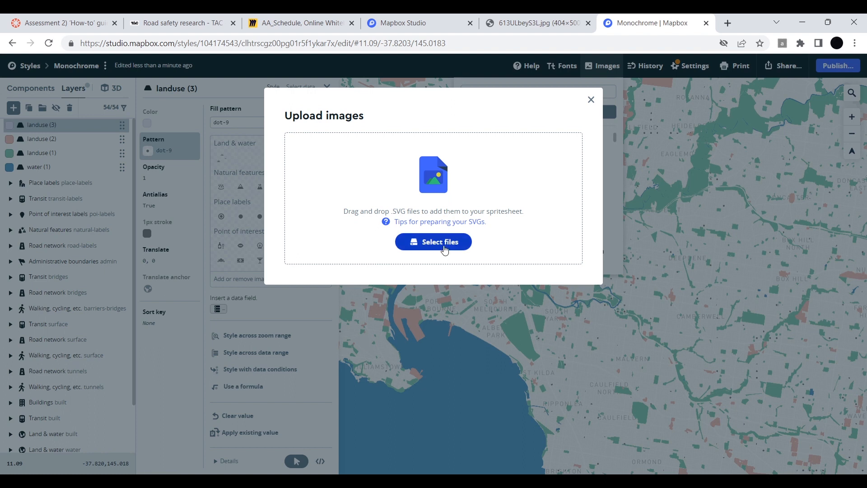
{"action": "mouse_move", "coordinate": [447, 260]}
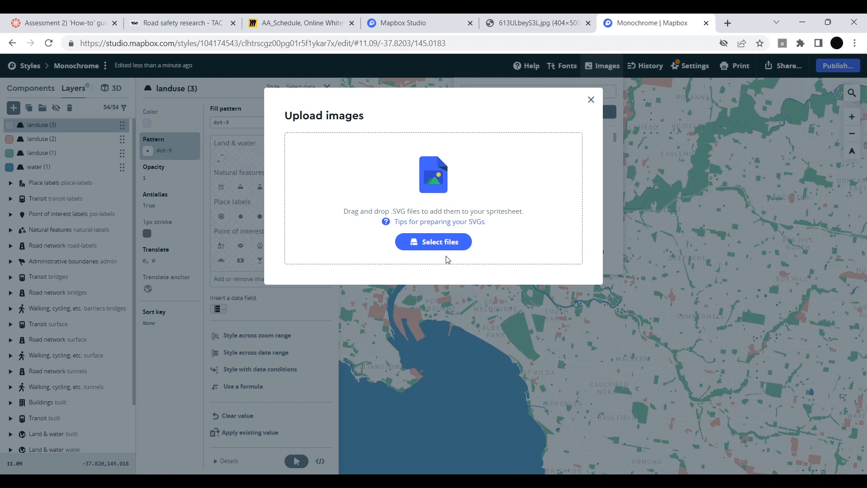
{"action": "left_click", "coordinate": [433, 242]}
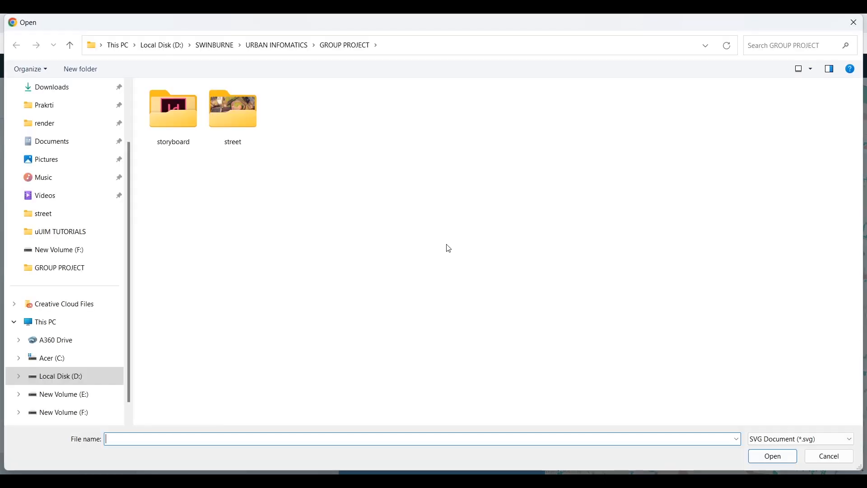
{"action": "mouse_move", "coordinate": [304, 166]}
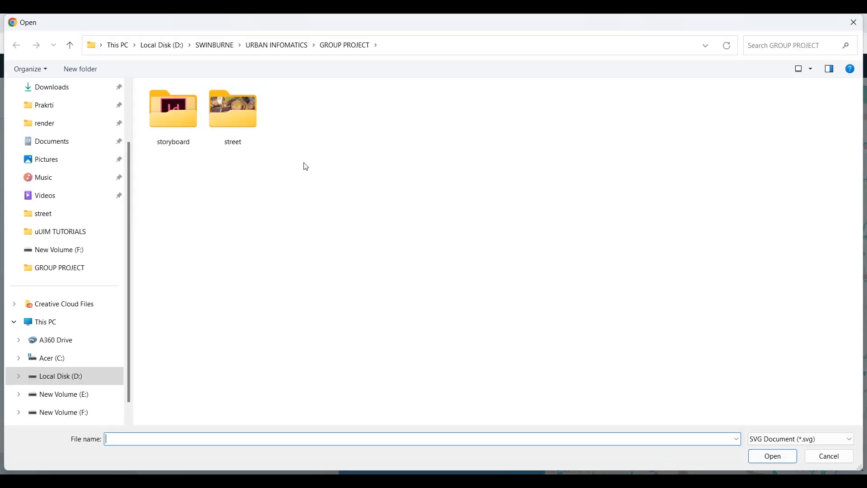
{"action": "mouse_move", "coordinate": [579, 417]}
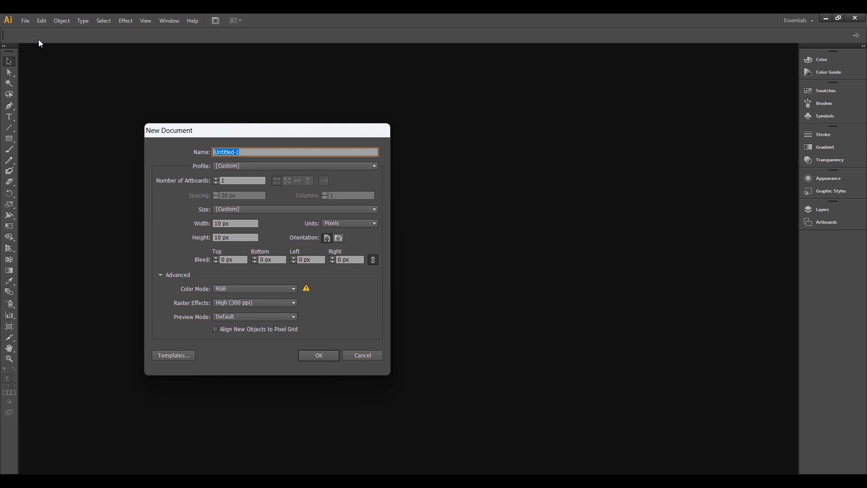
Create a new 10 px by 10 px Illustrator document for the pattern tile
{"action": "left_click", "coordinate": [235, 223]}
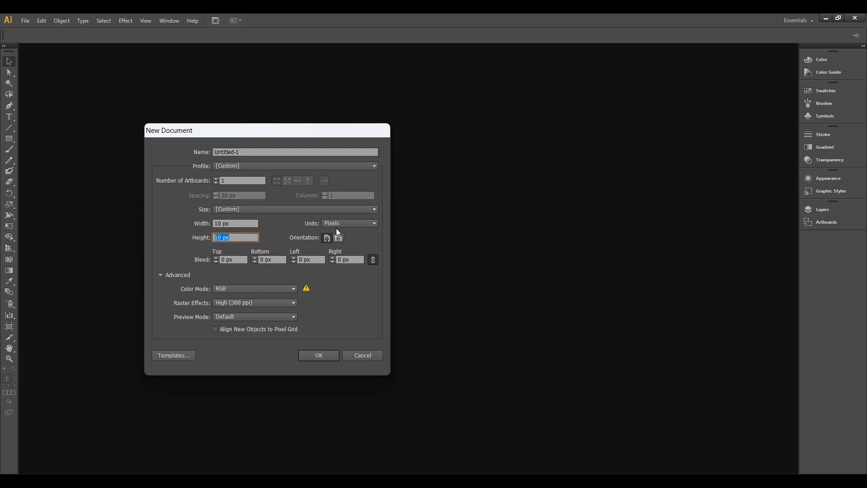
{"action": "left_click", "coordinate": [318, 355]}
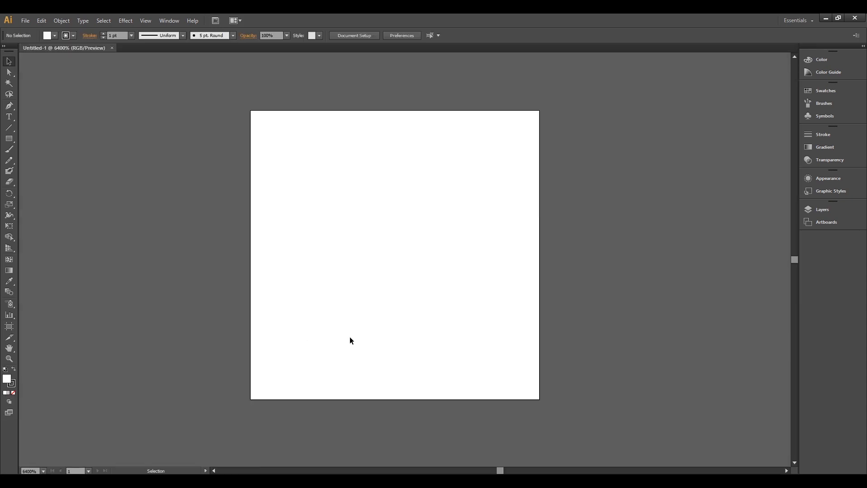
{"action": "mouse_move", "coordinate": [11, 137]}
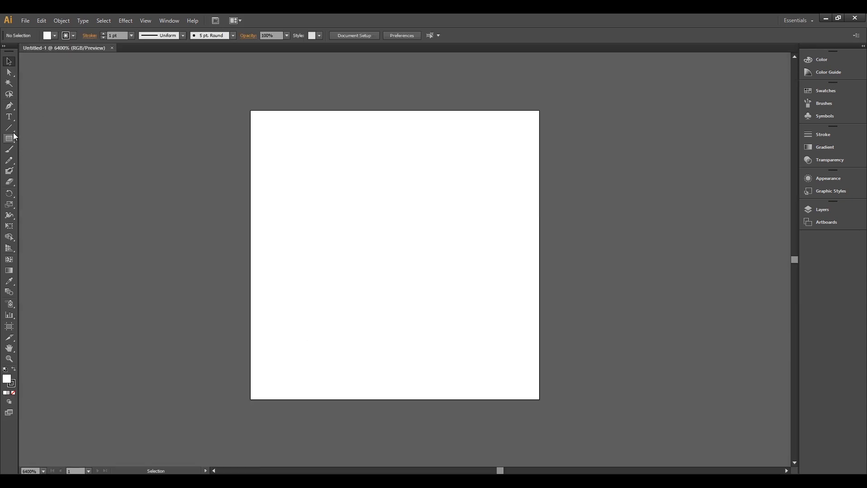
{"action": "mouse_move", "coordinate": [9, 105]}
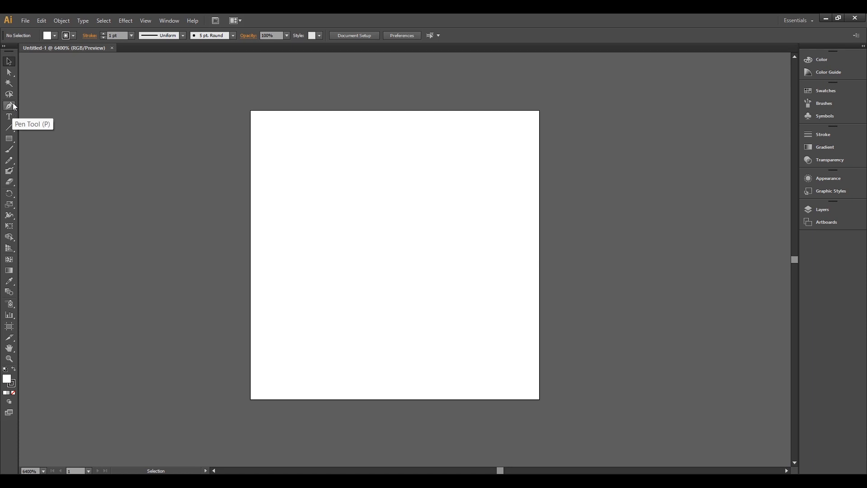
Move from the Pen tool to the Rectangle tool's shape flyout
{"action": "left_click", "coordinate": [9, 107]}
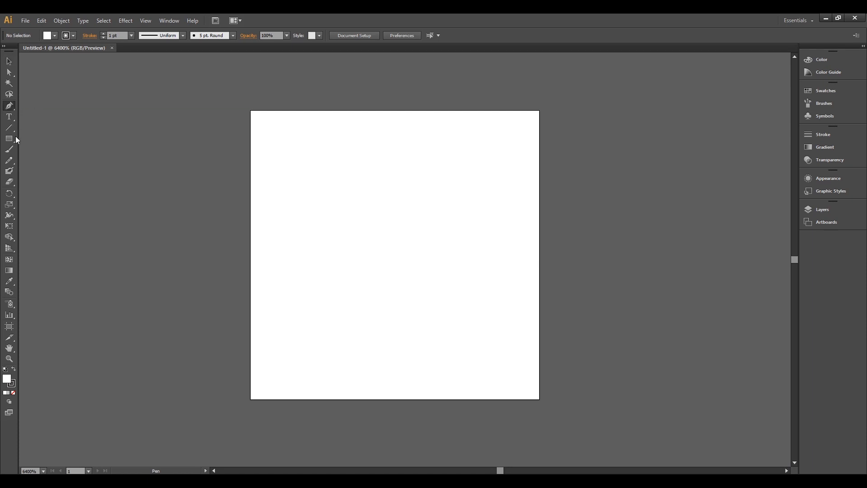
{"action": "left_click", "coordinate": [9, 139]}
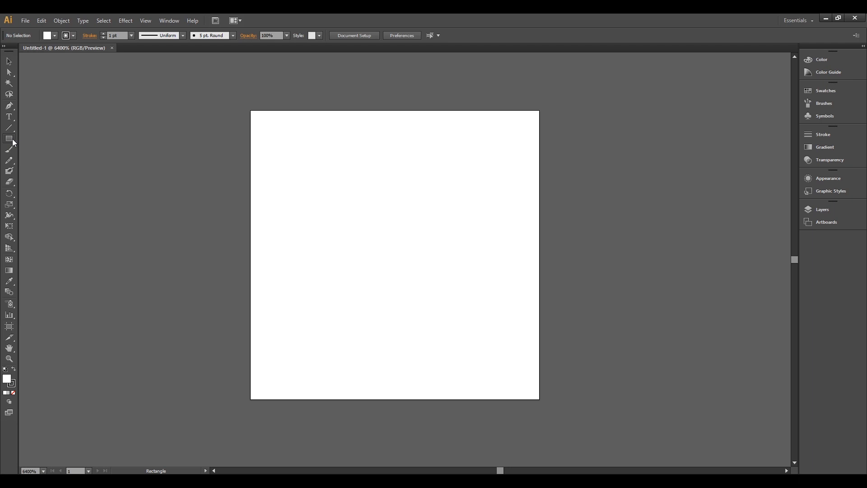
{"action": "left_click", "coordinate": [9, 138]}
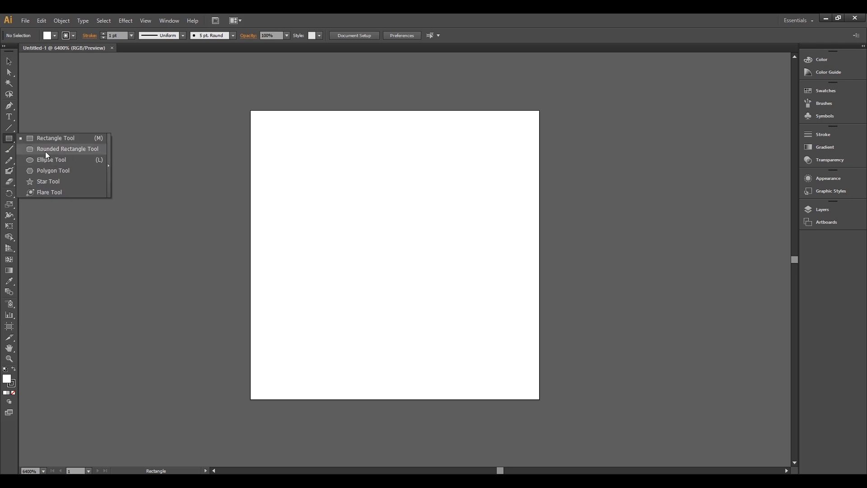
{"action": "mouse_move", "coordinate": [55, 152]}
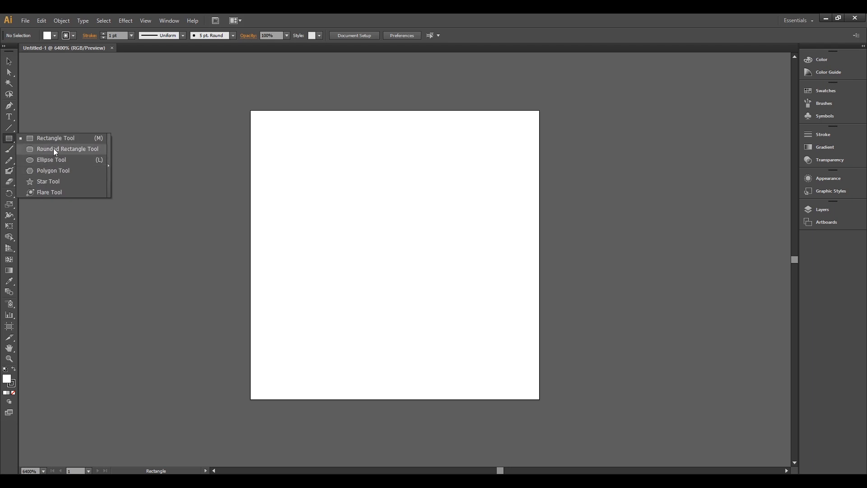
Draw a circle with the Ellipse tool, give it a yellow fill and tan stroke, and deselect it
{"action": "left_click", "coordinate": [52, 160]}
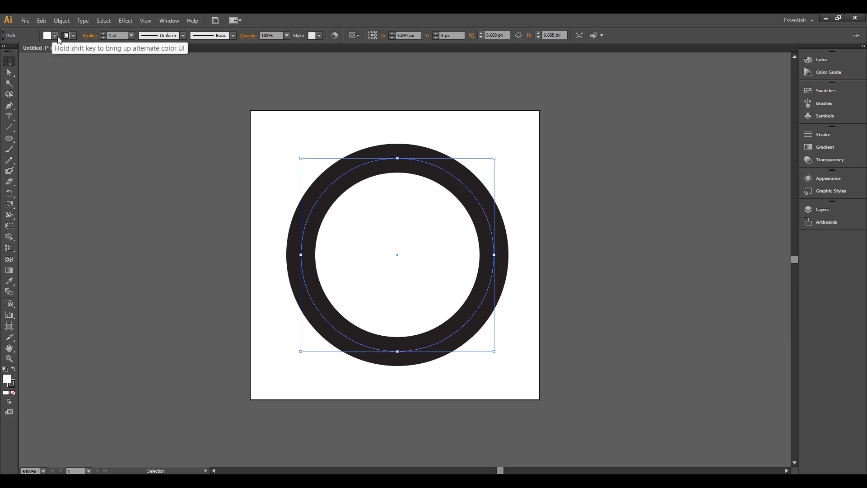
{"action": "left_click", "coordinate": [56, 35]}
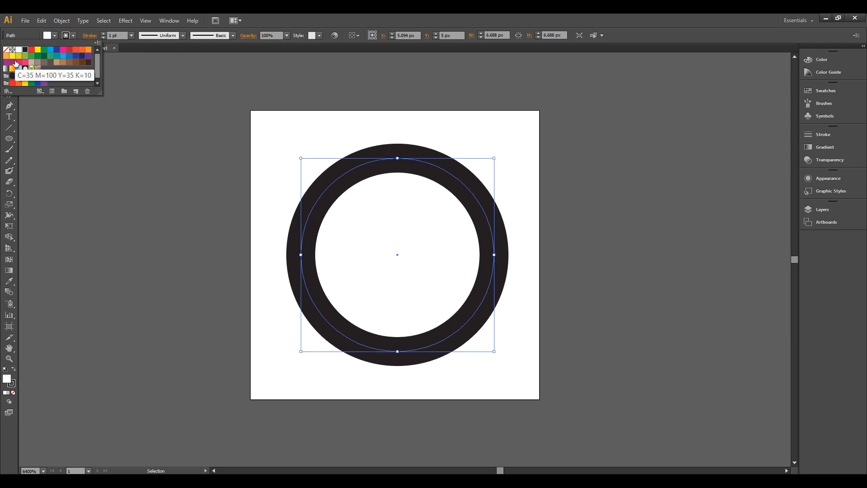
{"action": "mouse_move", "coordinate": [83, 54]}
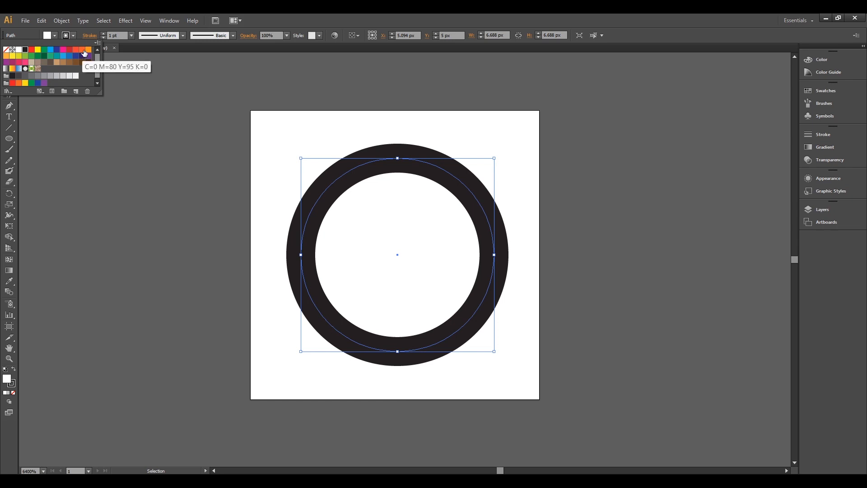
{"action": "mouse_move", "coordinate": [66, 65]}
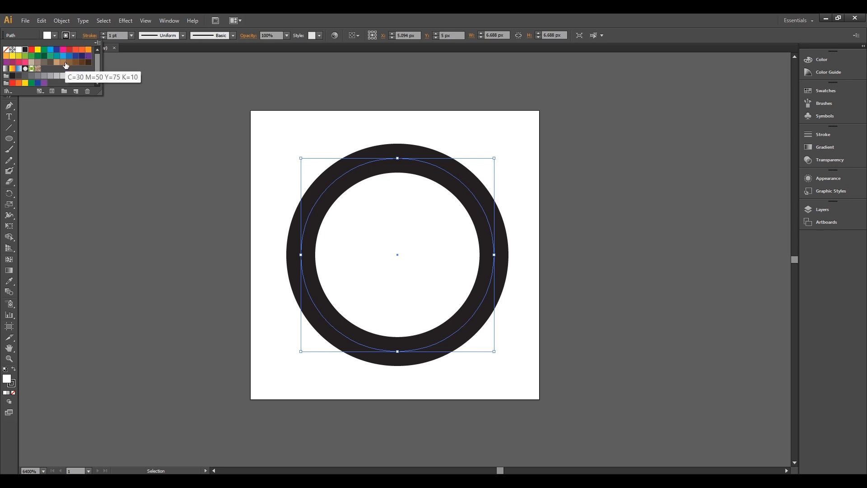
{"action": "left_click", "coordinate": [58, 62]}
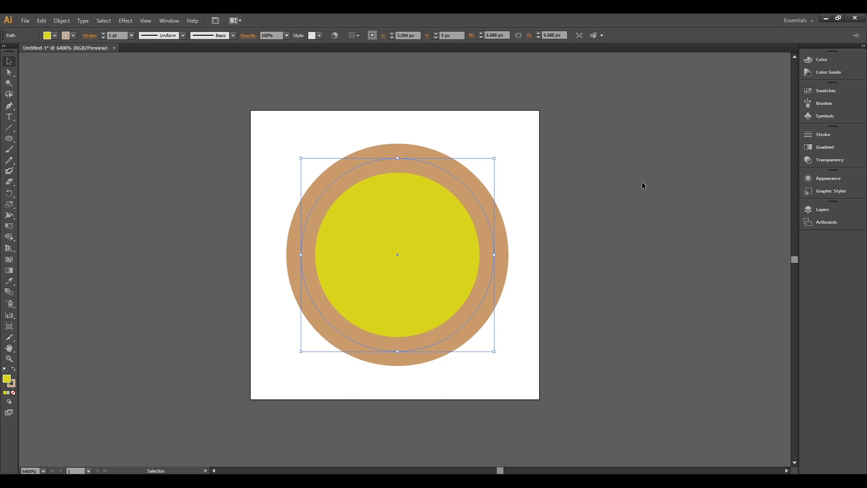
{"action": "left_click", "coordinate": [520, 206]}
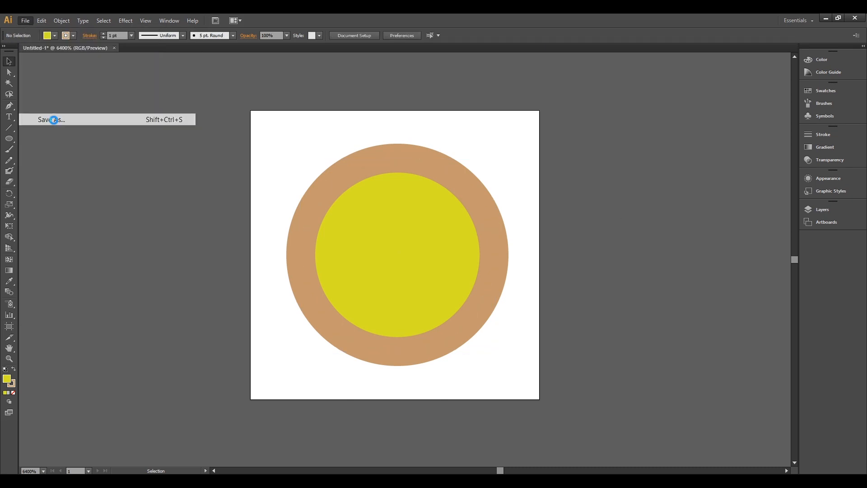
Save the circle tile as an SVG 1.1 file with Presentation Attributes
{"action": "left_click", "coordinate": [52, 120]}
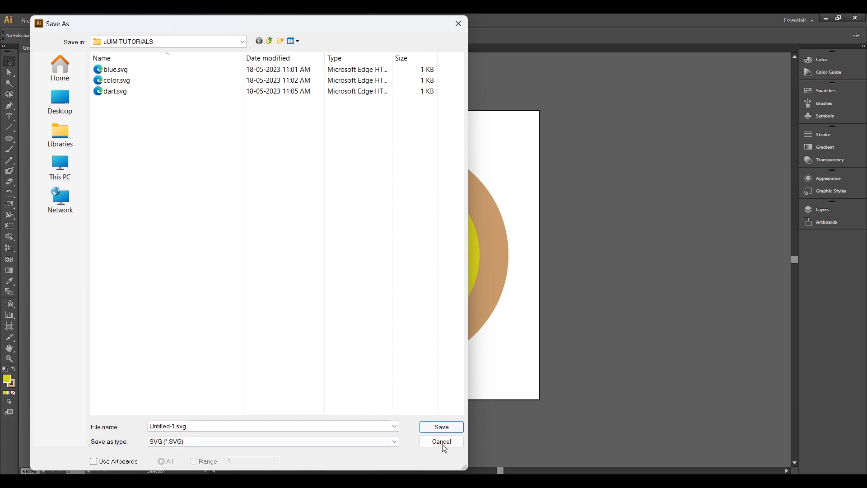
{"action": "left_click", "coordinate": [441, 426]}
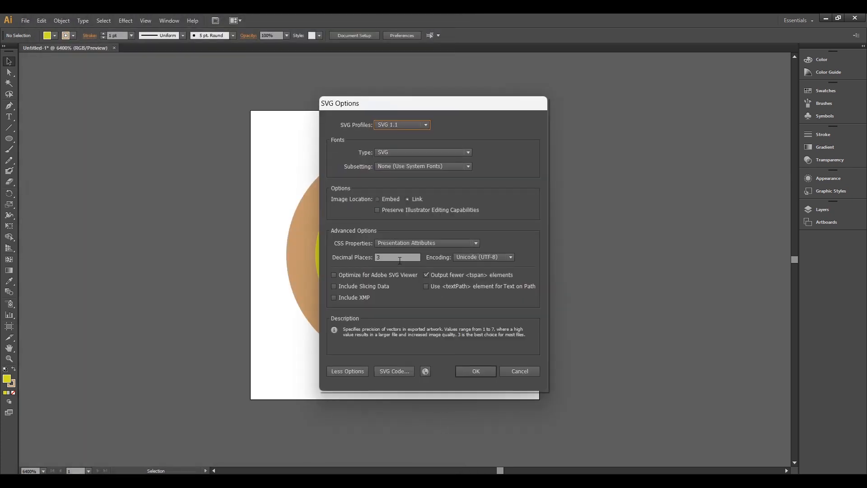
{"action": "mouse_move", "coordinate": [394, 161]}
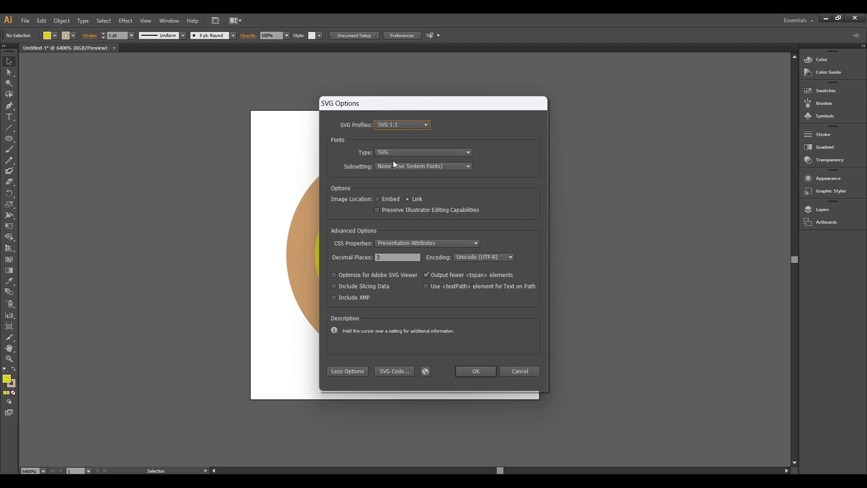
{"action": "mouse_move", "coordinate": [417, 198]}
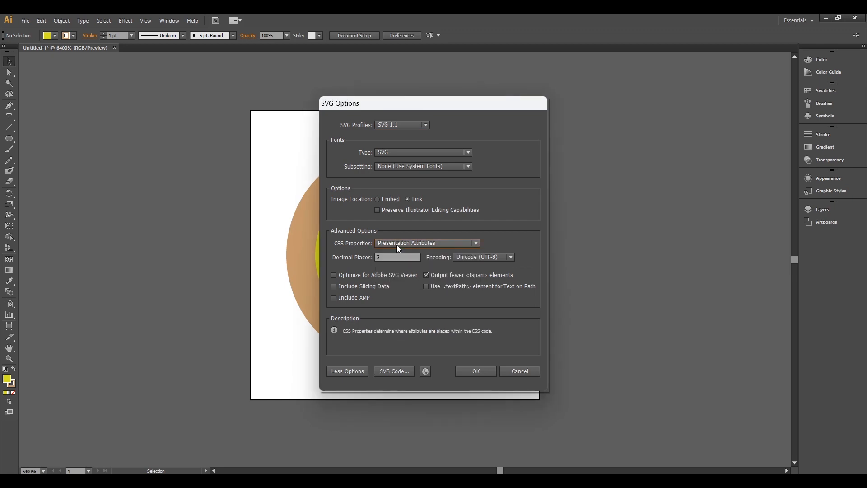
{"action": "mouse_move", "coordinate": [426, 370]}
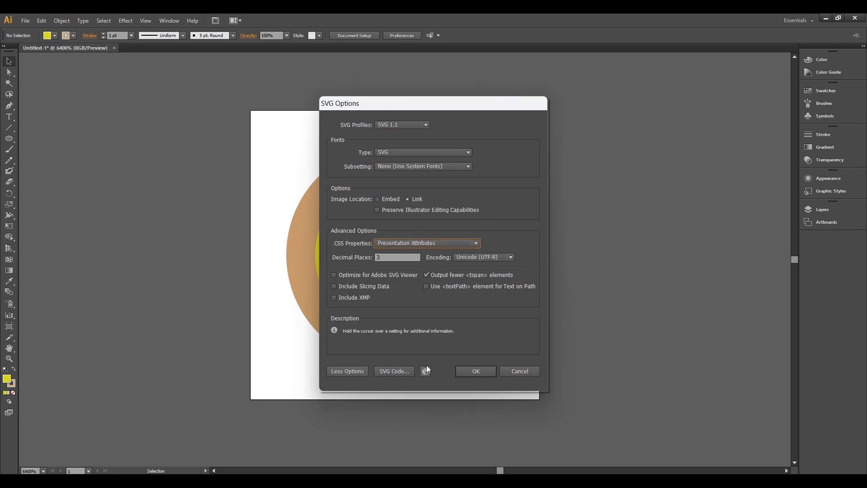
{"action": "left_click", "coordinate": [475, 371]}
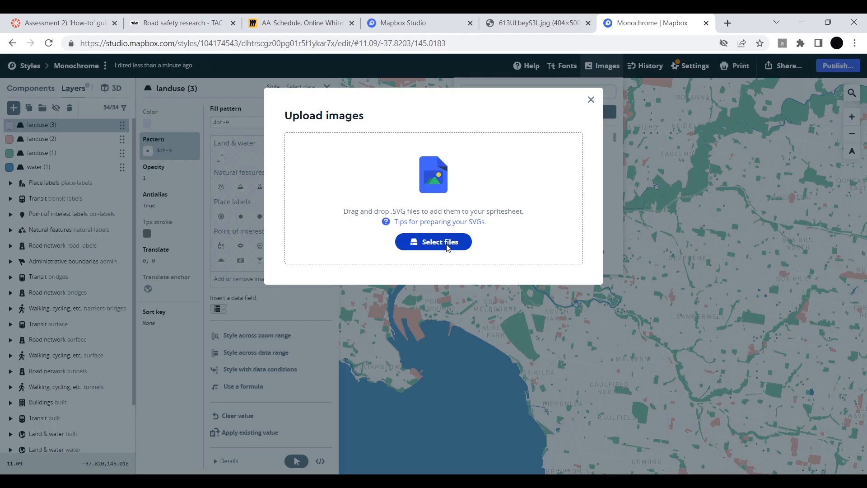
Select all five exported SVGs in F:\uUIM TUTORIALS and confirm their upload to the style images
{"action": "left_click", "coordinate": [433, 242]}
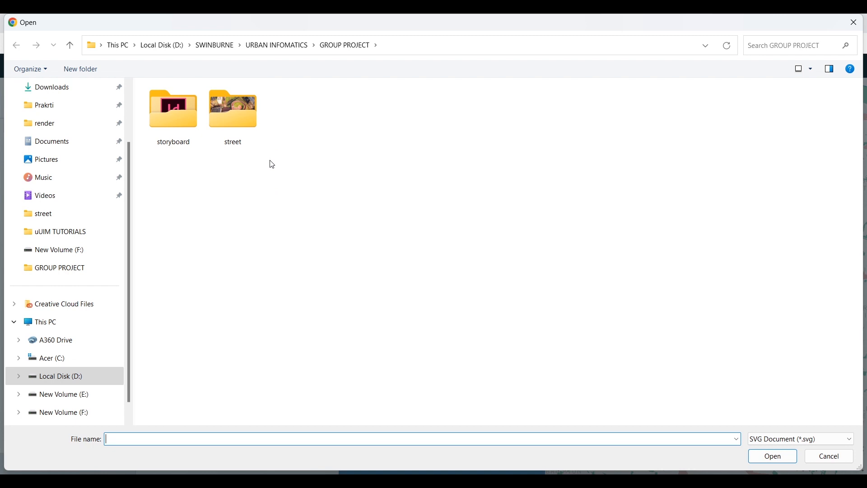
{"action": "mouse_move", "coordinate": [474, 236]}
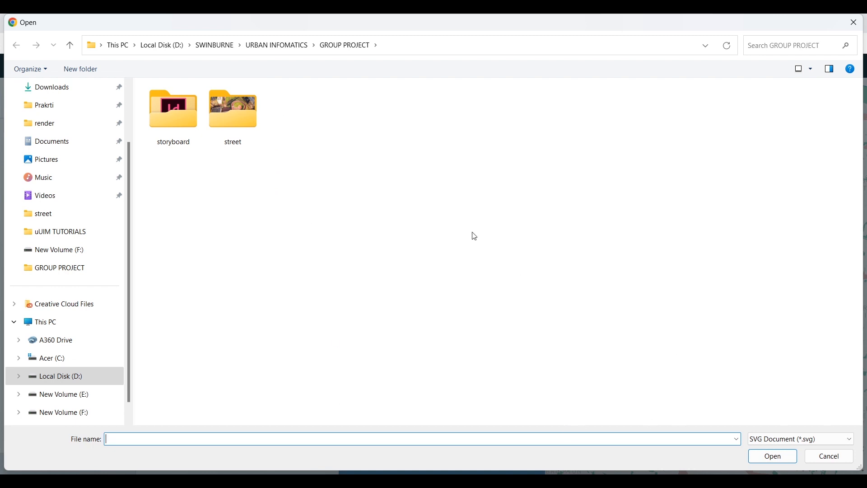
{"action": "left_click", "coordinate": [60, 231]}
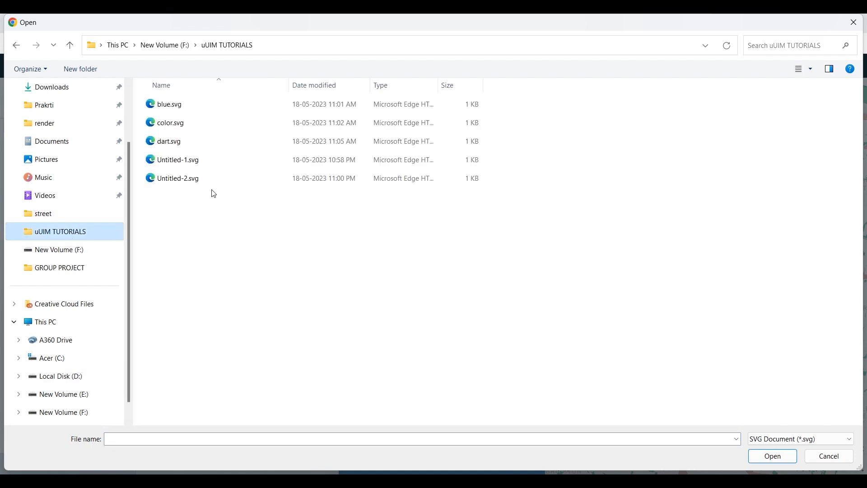
{"action": "left_click", "coordinate": [178, 159]}
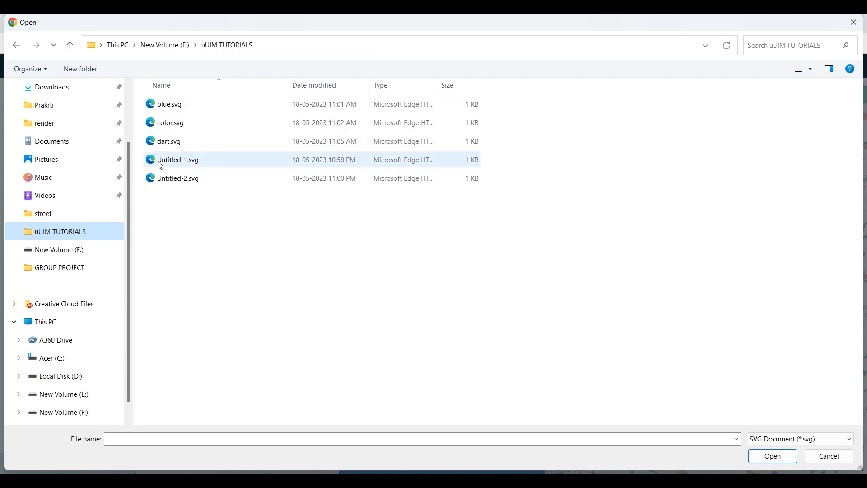
{"action": "key", "text": "ctrl+a"}
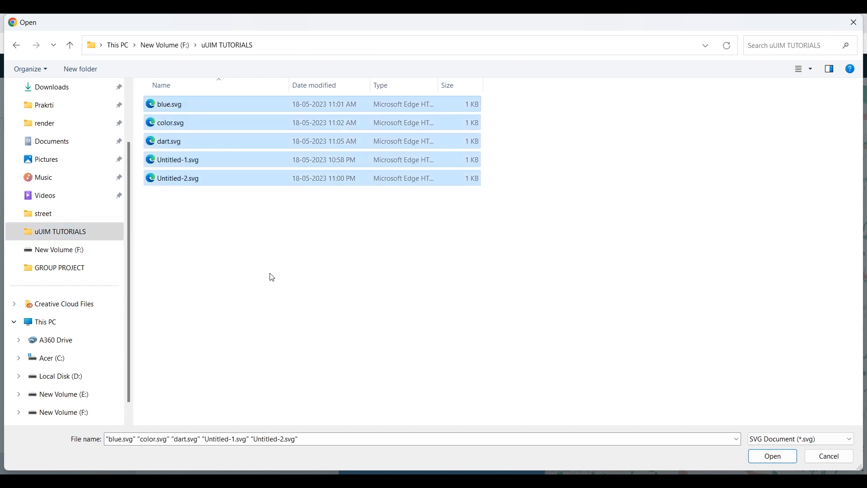
{"action": "left_click", "coordinate": [771, 456]}
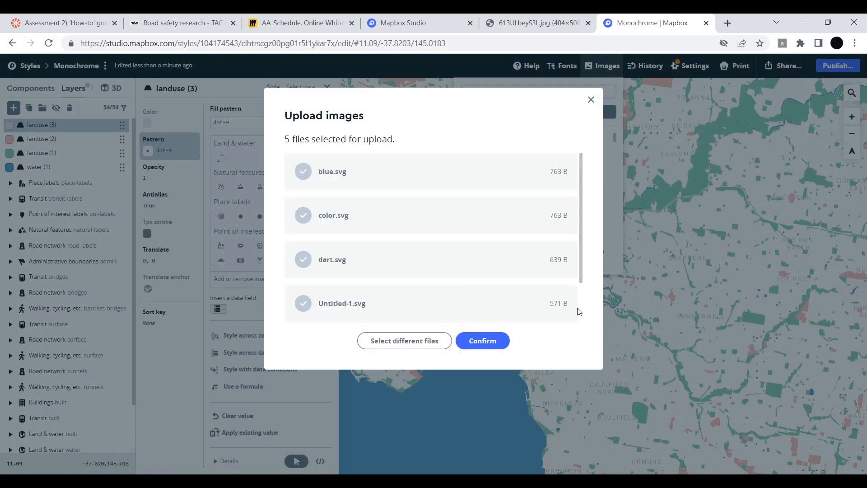
{"action": "scroll", "scroll_direction": "down", "scroll_amount": 3}
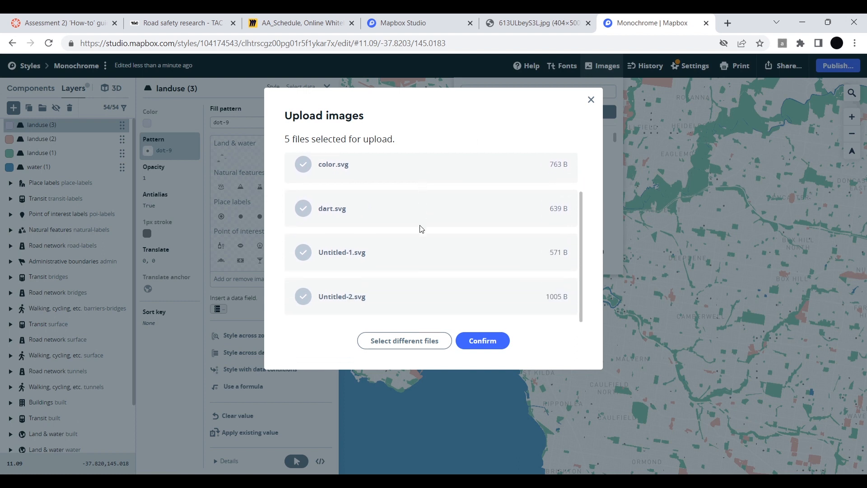
{"action": "mouse_move", "coordinate": [482, 340]}
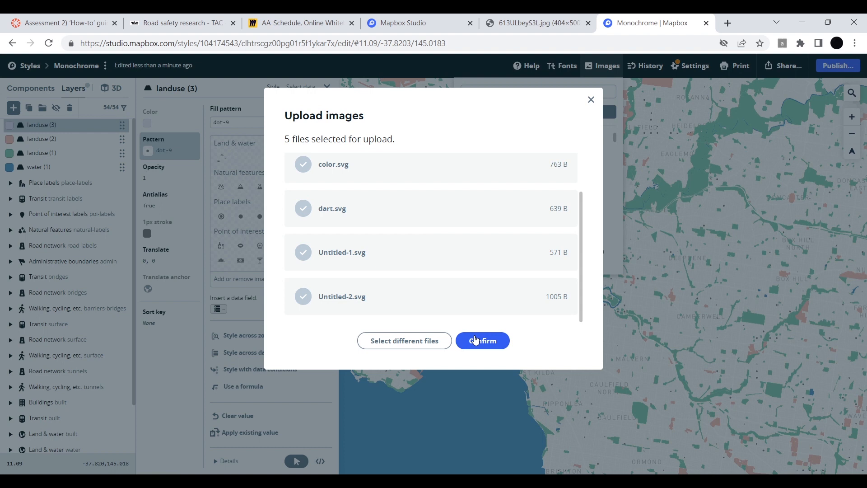
{"action": "left_click", "coordinate": [481, 340]}
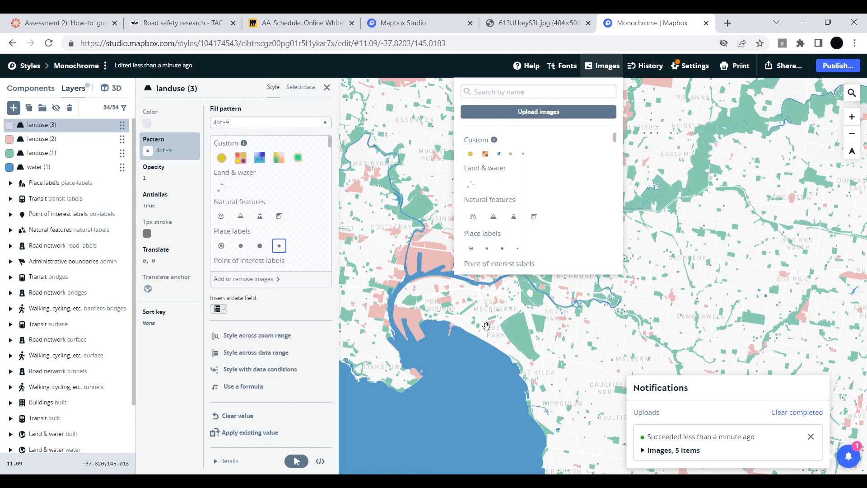
{"action": "mouse_move", "coordinate": [298, 157]}
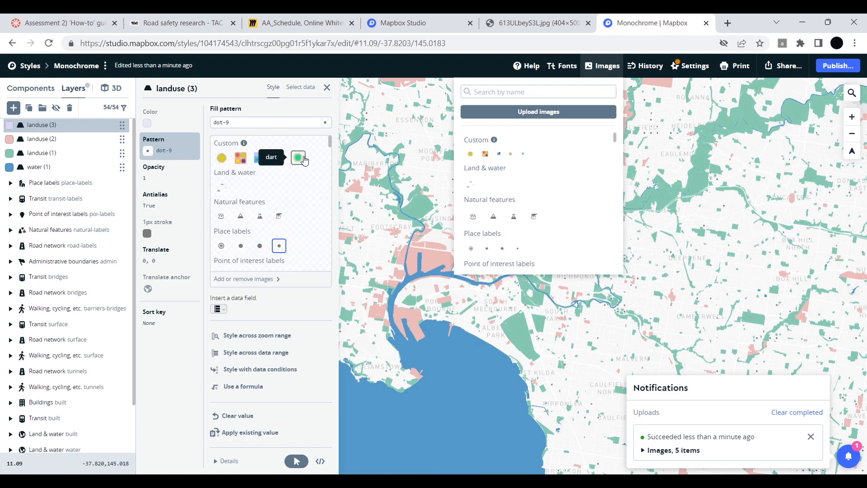
{"action": "mouse_move", "coordinate": [221, 157]}
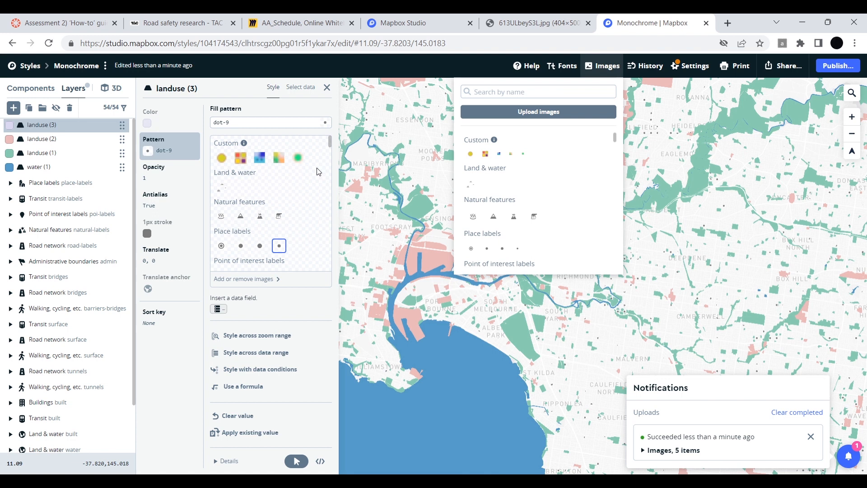
{"action": "mouse_move", "coordinate": [334, 171]}
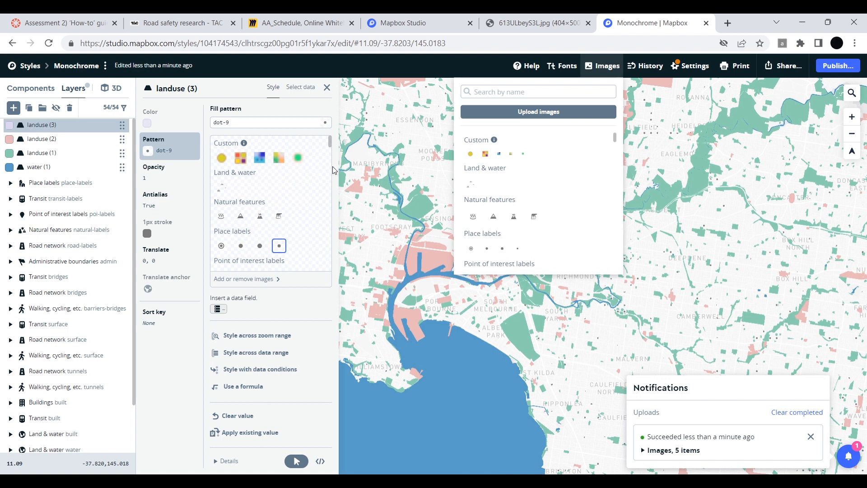
{"action": "mouse_move", "coordinate": [415, 287]}
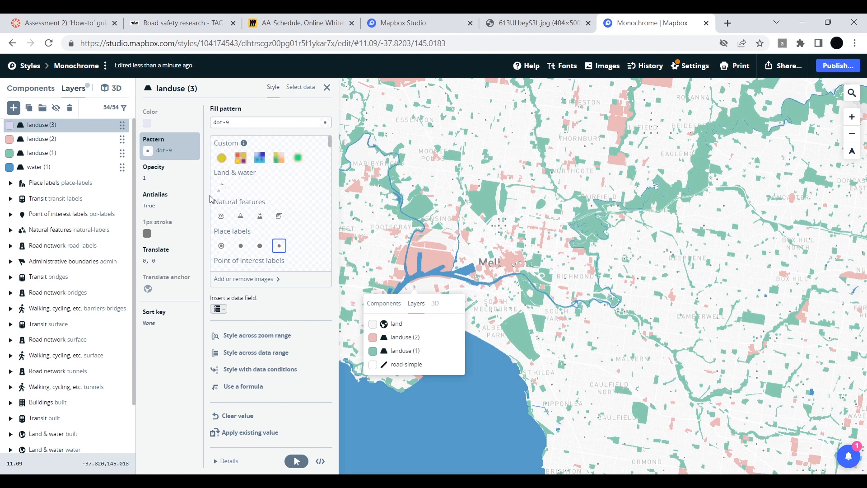
Fill landuse (3) with Untitled-1, then try Untitled-2, Untitled-1 and color on landuse (2)
{"action": "left_click", "coordinate": [221, 158]}
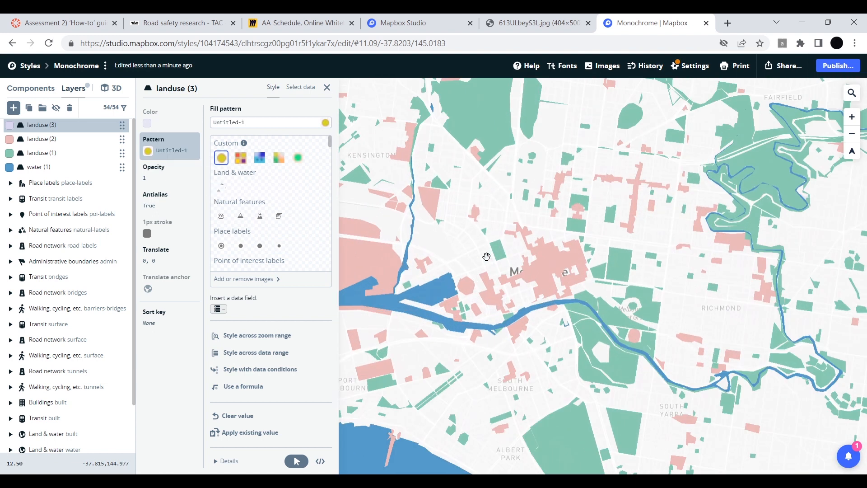
{"action": "scroll", "scroll_direction": "up", "scroll_amount": 3}
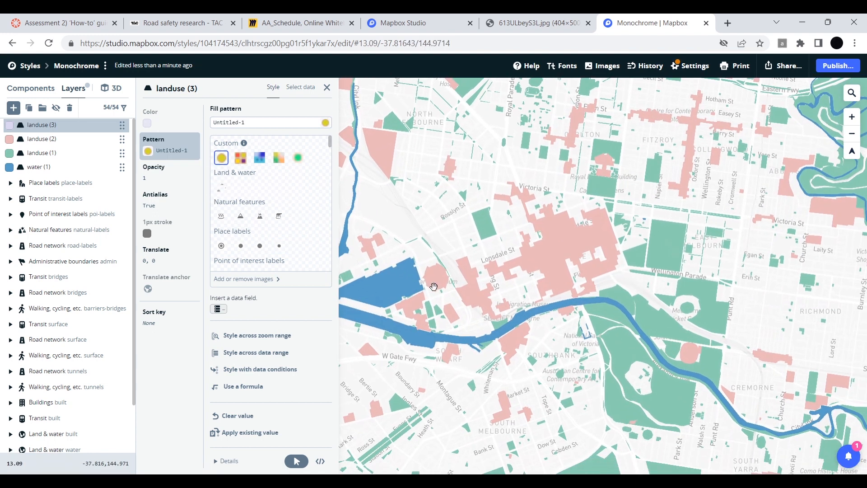
{"action": "left_click", "coordinate": [41, 139]}
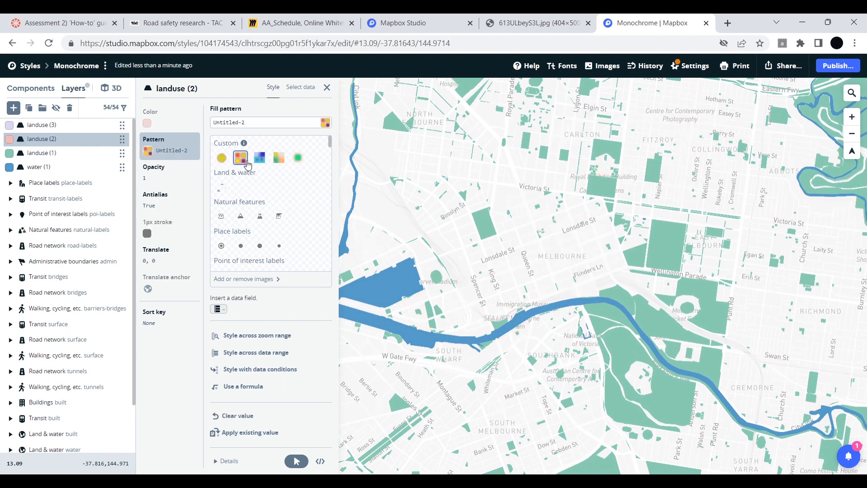
{"action": "left_click", "coordinate": [278, 157]}
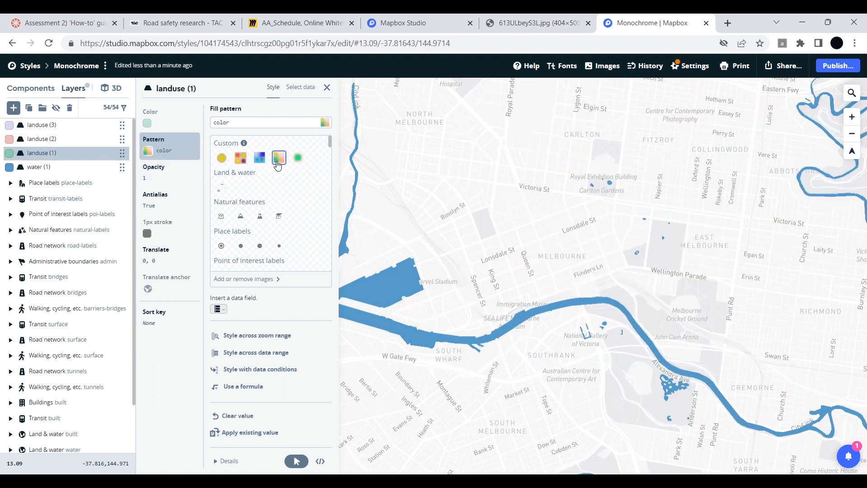
{"action": "left_click", "coordinate": [38, 166]}
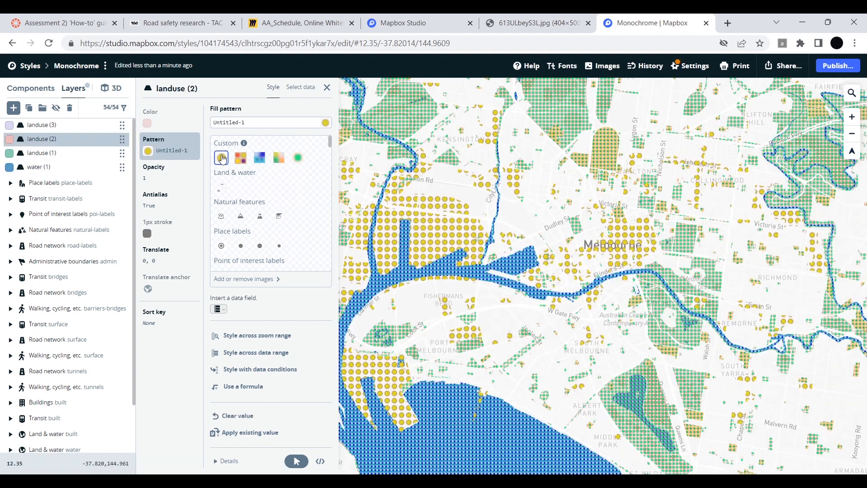
{"action": "left_click", "coordinate": [279, 157]}
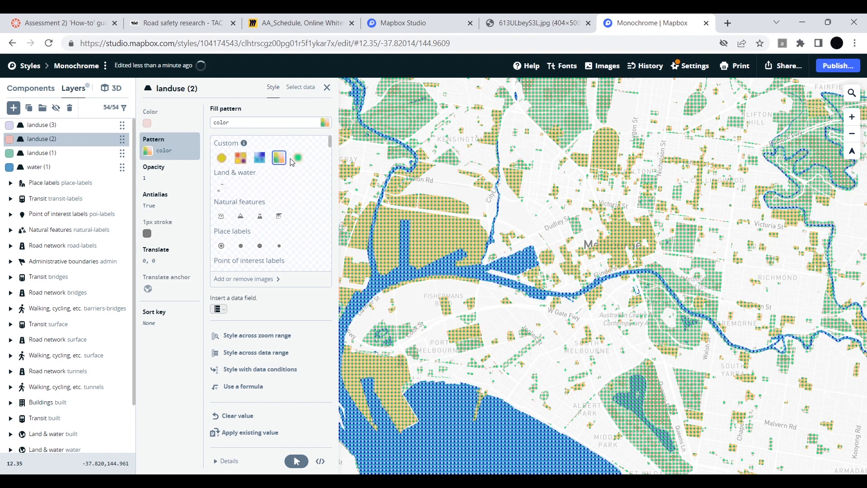
Cycle landuse (1) through dart, Untitled-2 and color, settling on the checkered Untitled-2 pattern
{"action": "left_click", "coordinate": [42, 153]}
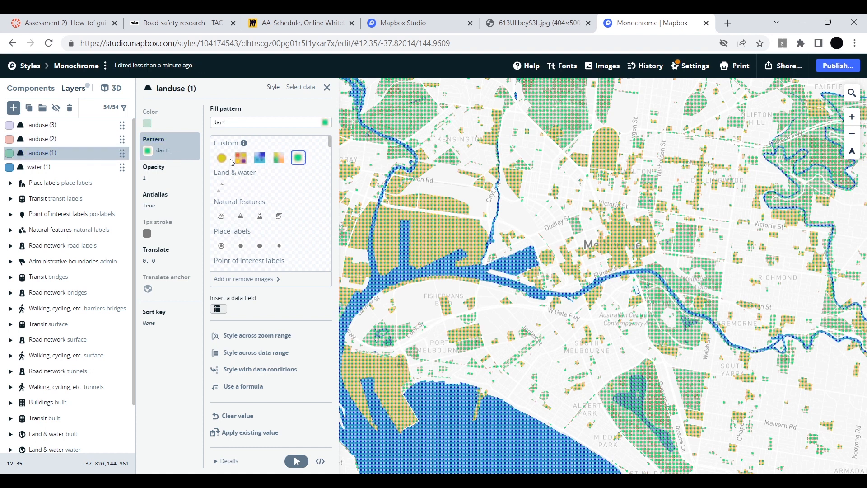
{"action": "left_click", "coordinate": [241, 158]}
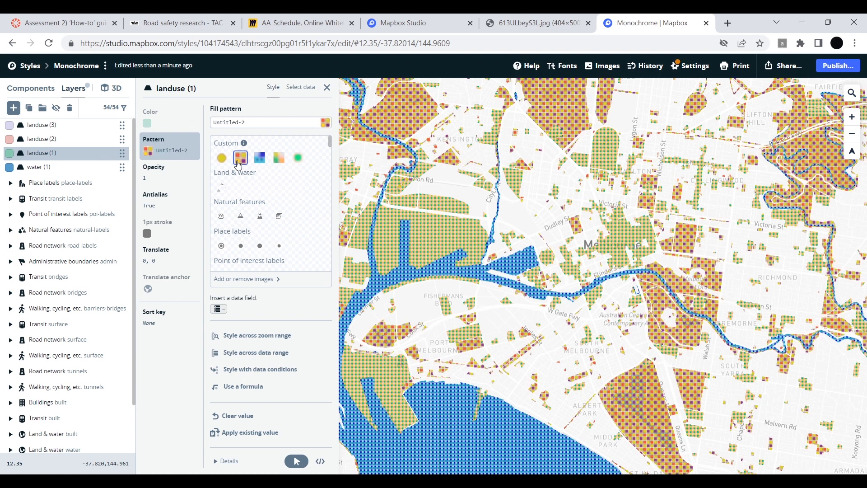
{"action": "left_click", "coordinate": [279, 158]}
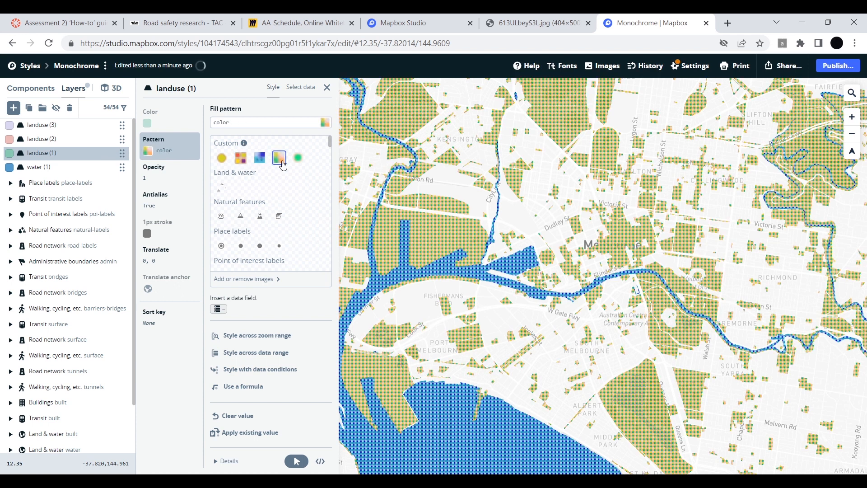
{"action": "left_click", "coordinate": [297, 157]}
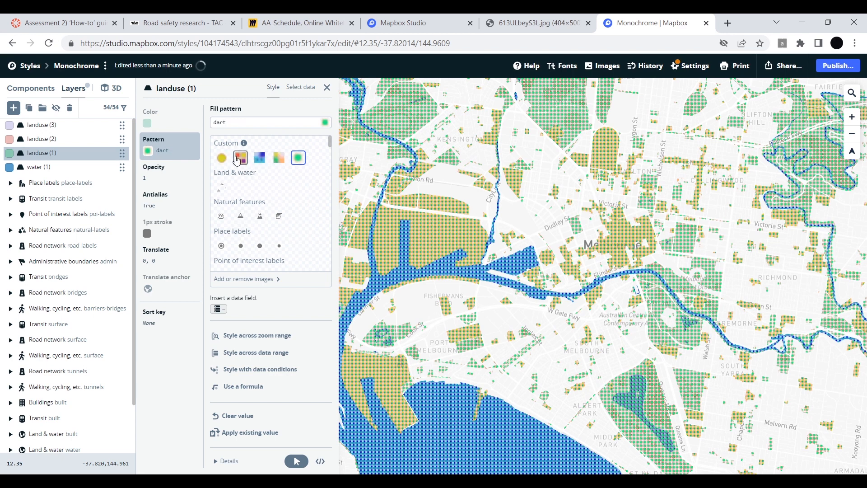
{"action": "left_click", "coordinate": [240, 157]}
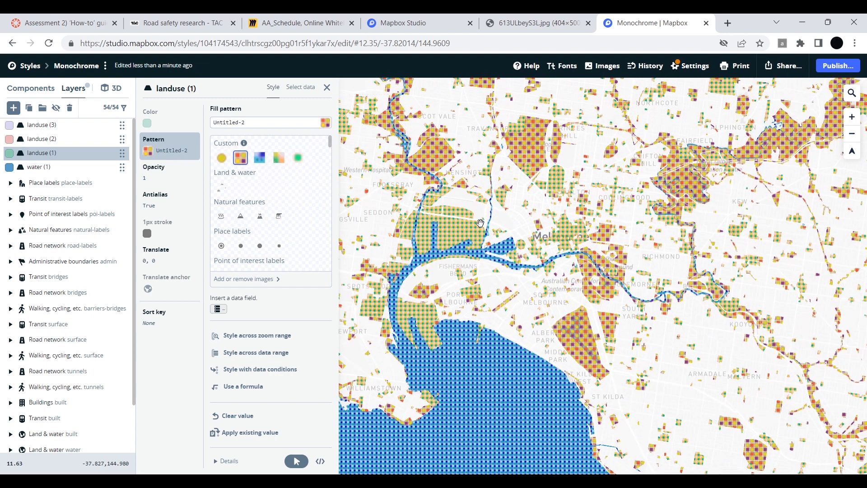